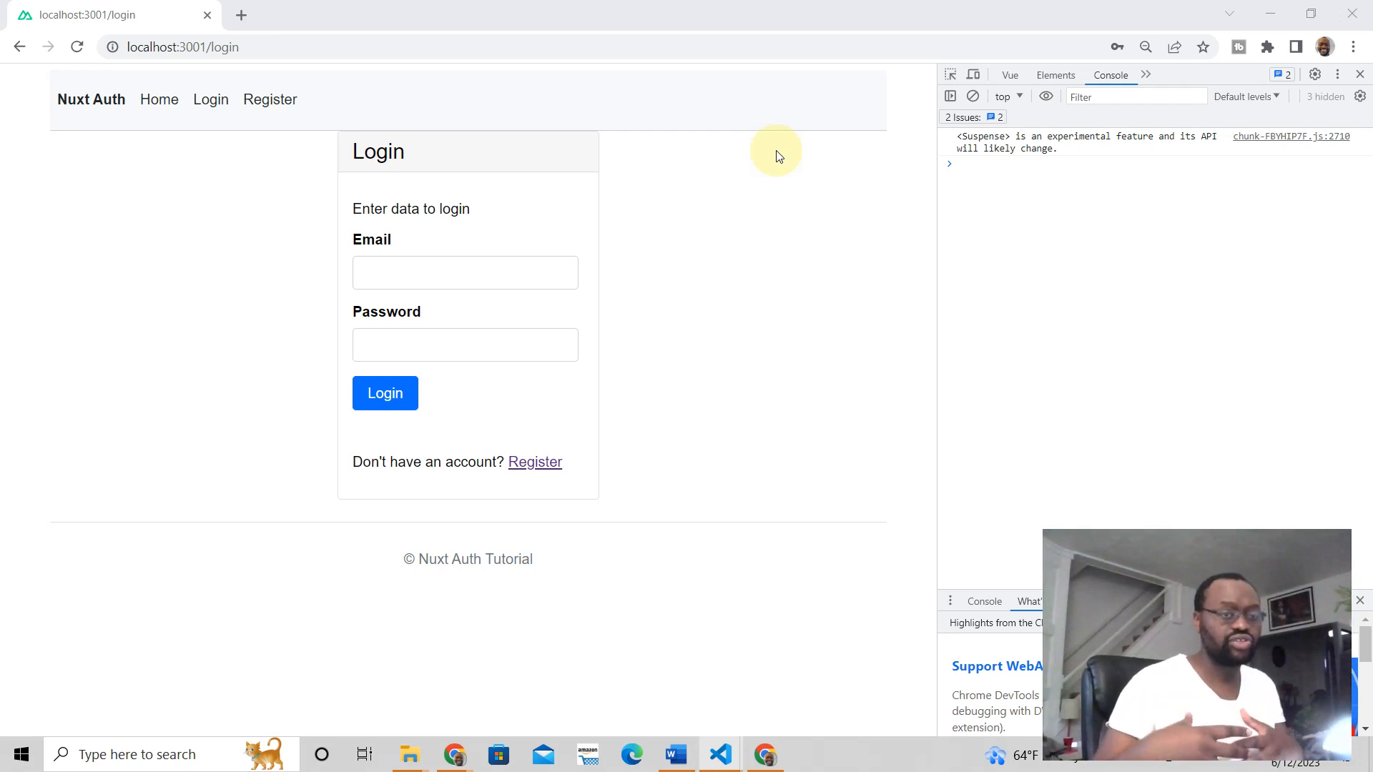
mouse_move(364, 462)
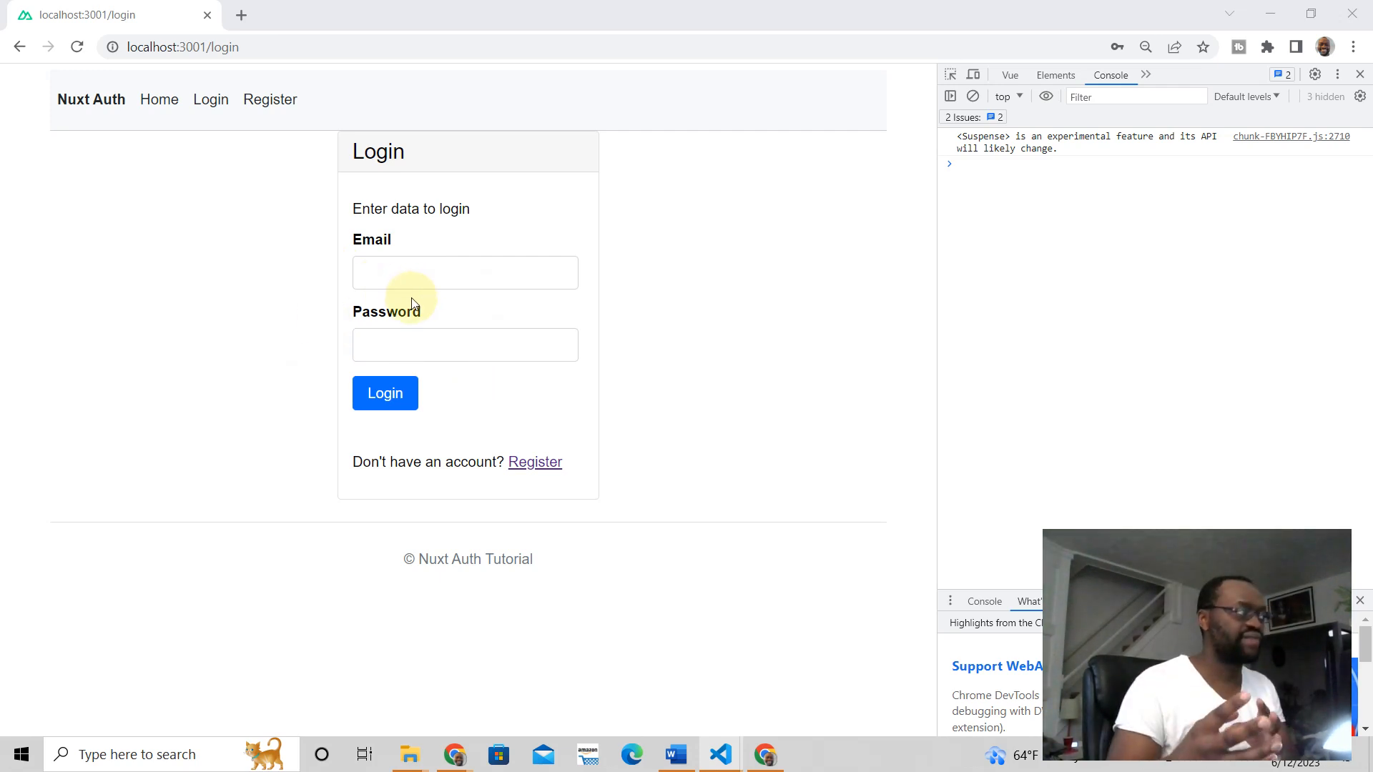
- Enter the fake email 'qqqqqqqqaaaaa@aa' and a password in the login form
left_click(465, 272)
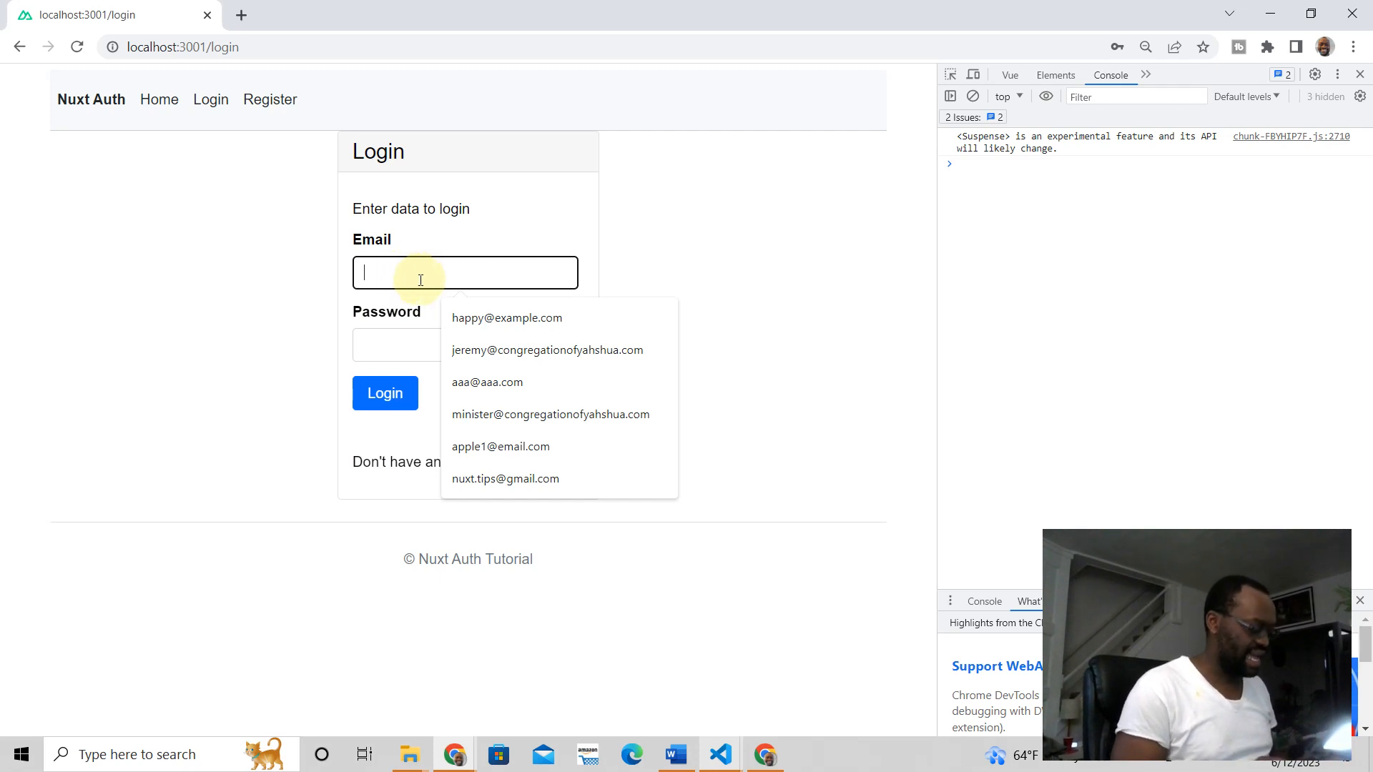
type("qqqqqqqq")
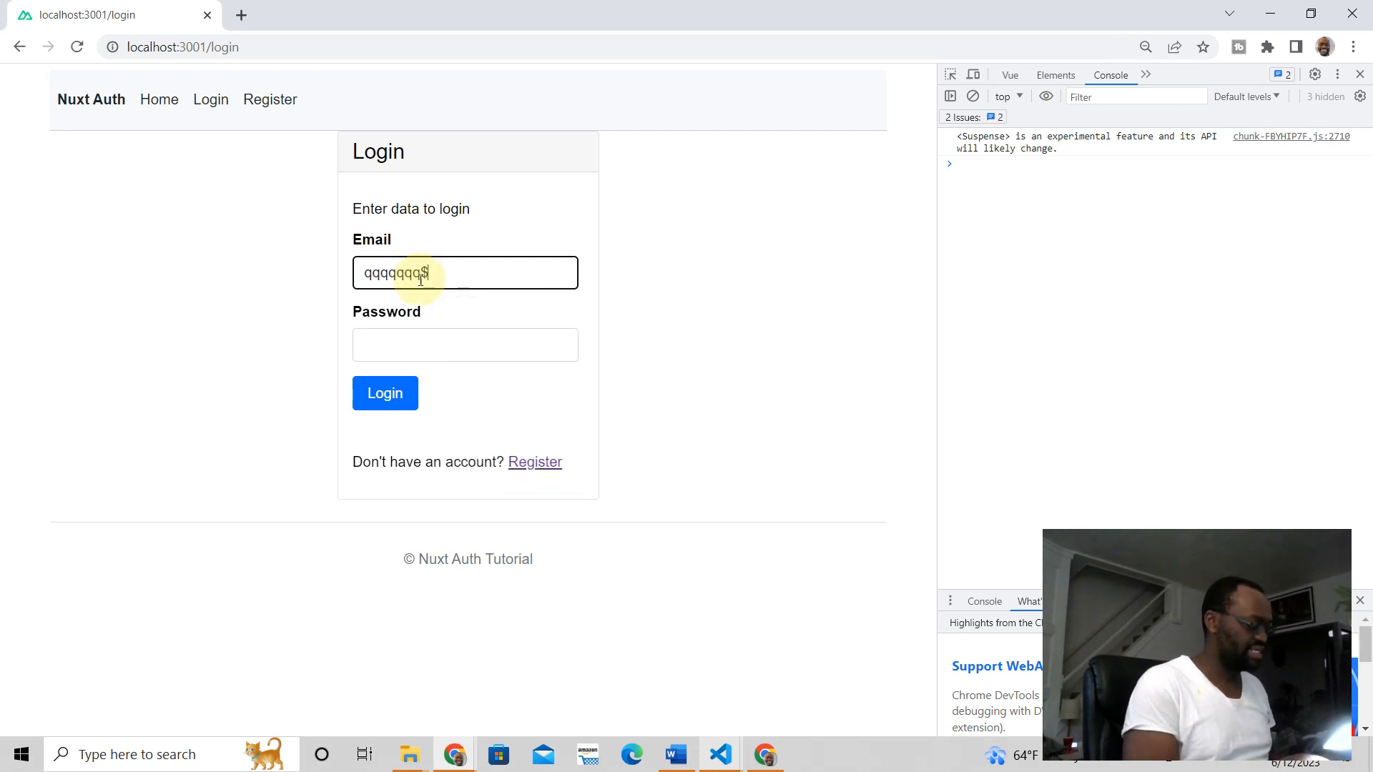
type("aaaaa")
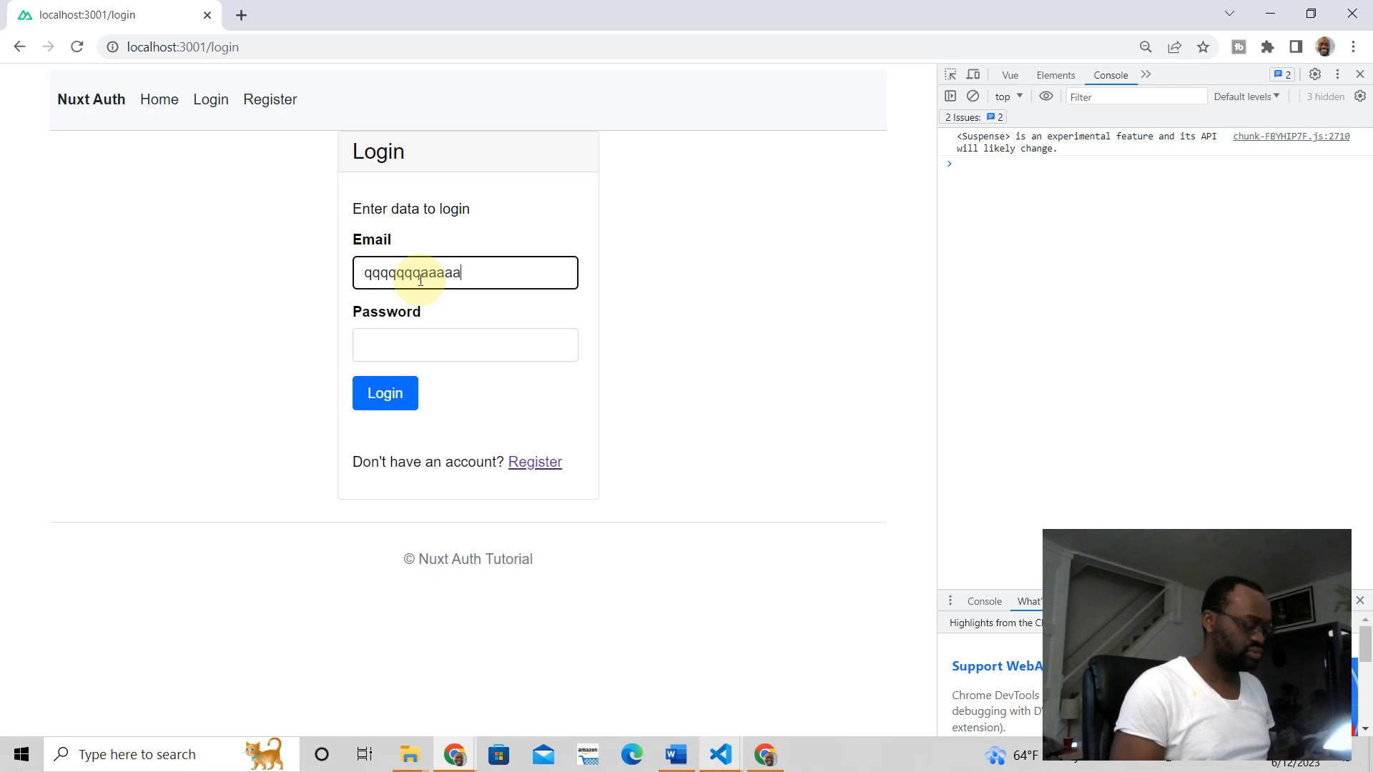
type("@aaa.com")
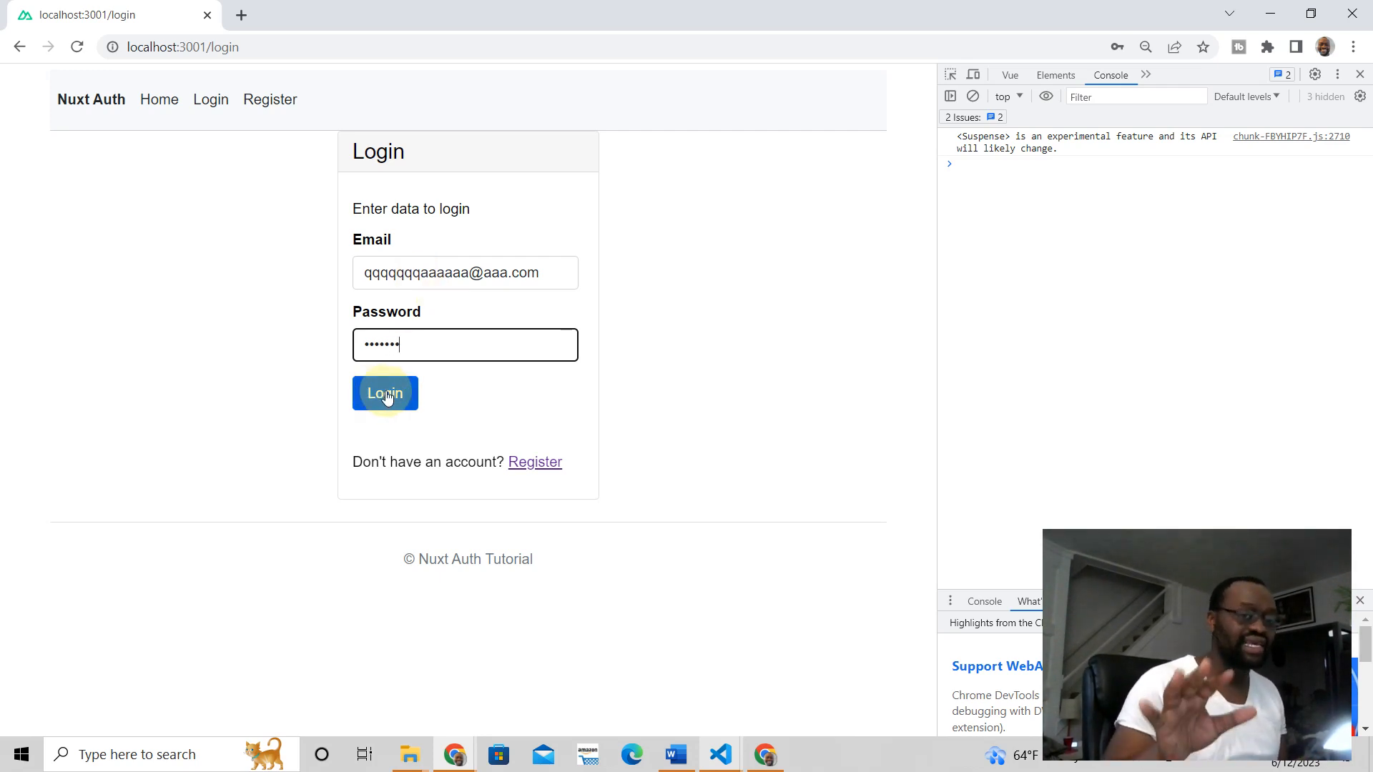
- Submit the made-up credentials to trigger the 'Invalid login' alert
left_click(385, 393)
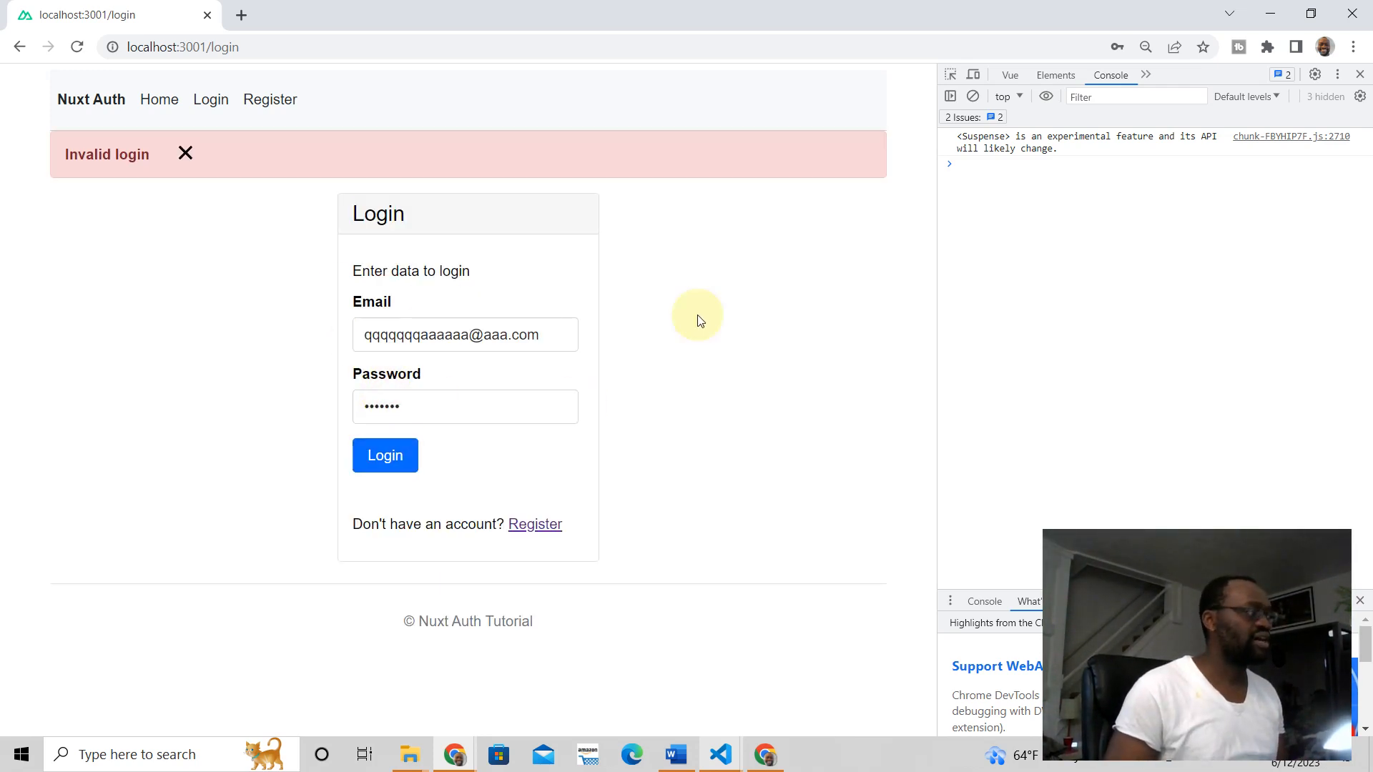
mouse_move(219, 191)
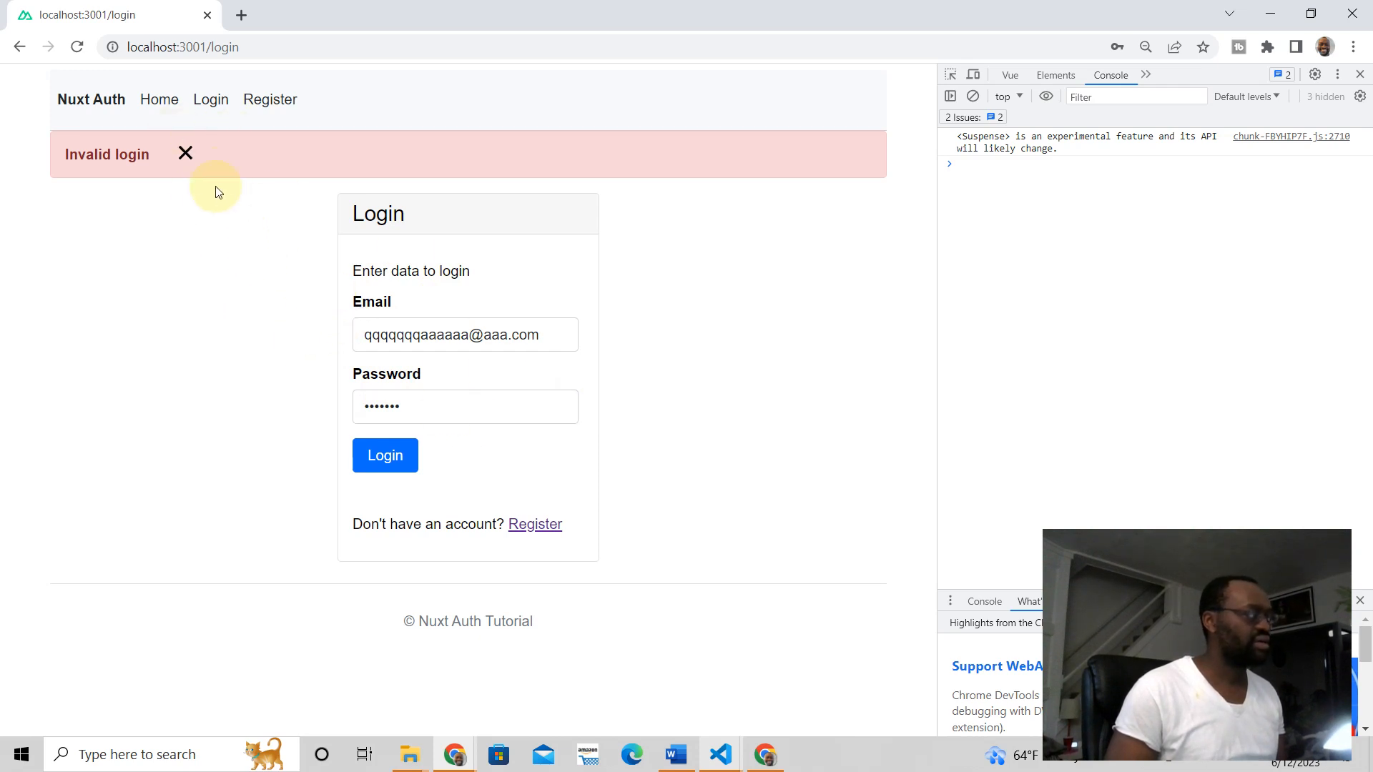
mouse_move(501, 316)
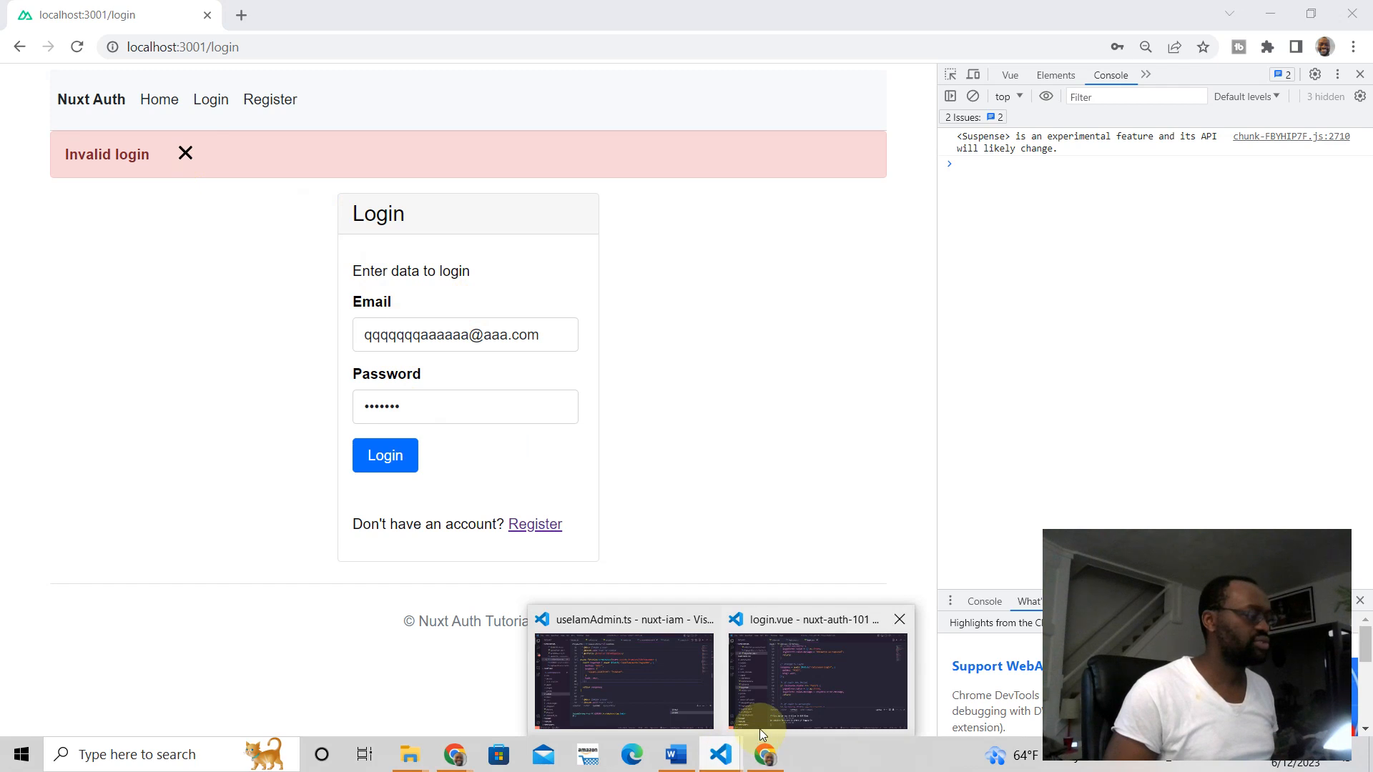
- Switch to login.vue to review the $fetch call to /api/users/login
left_click(818, 681)
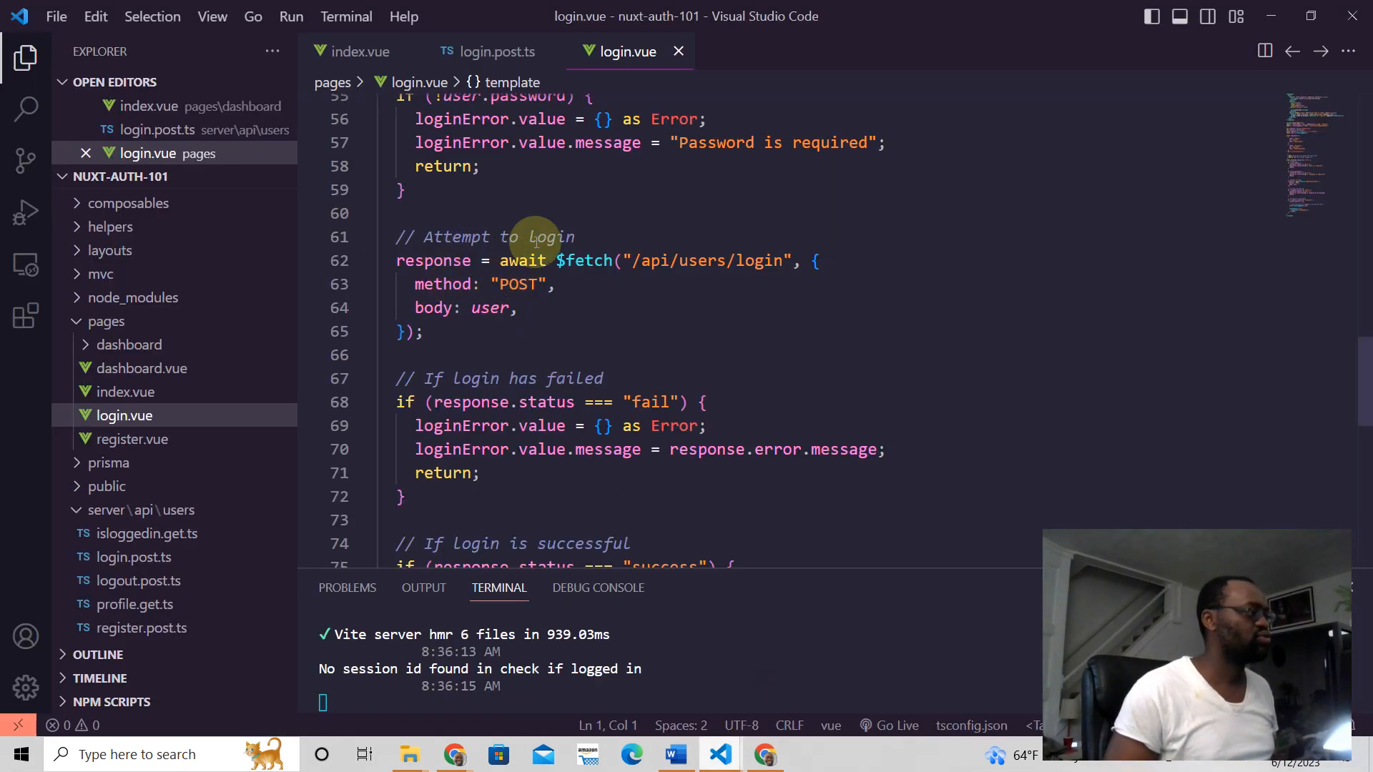
mouse_move(489, 307)
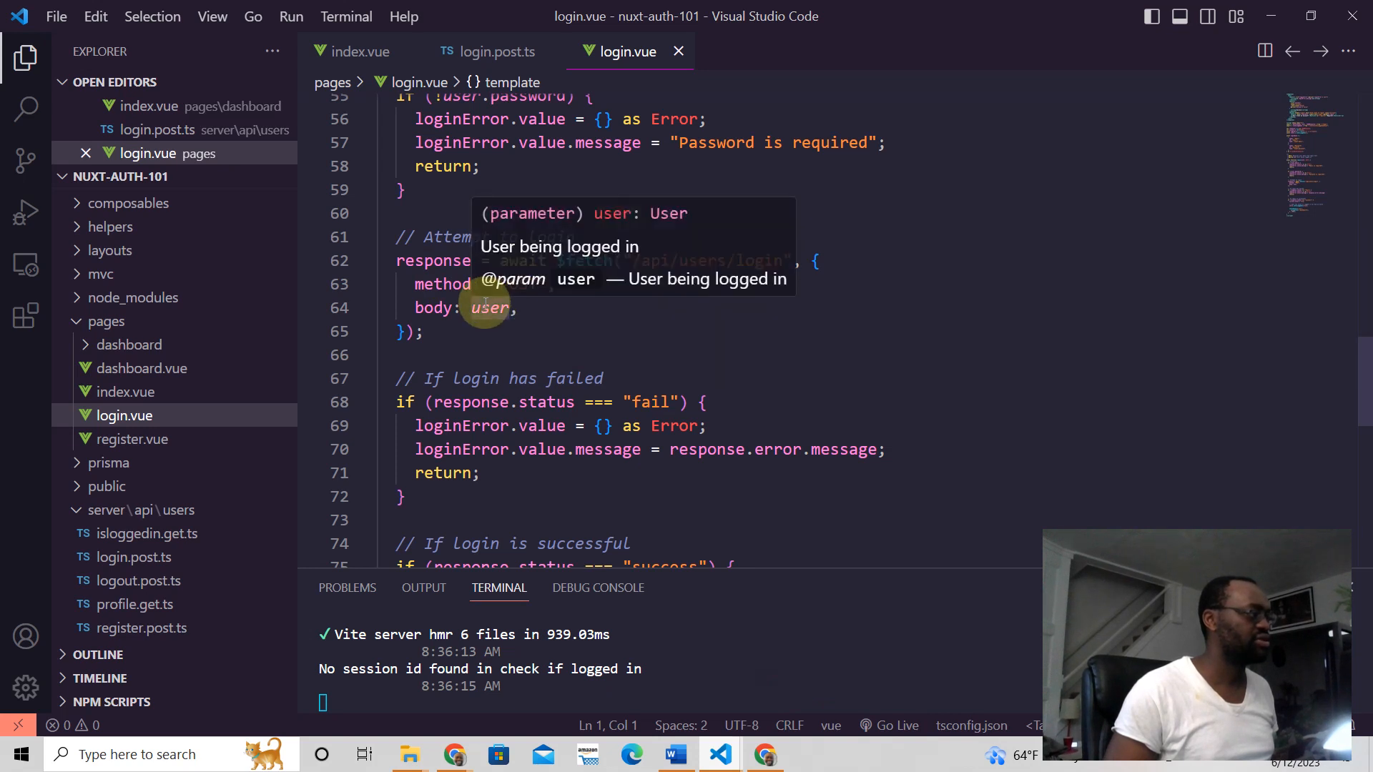
mouse_move(709, 283)
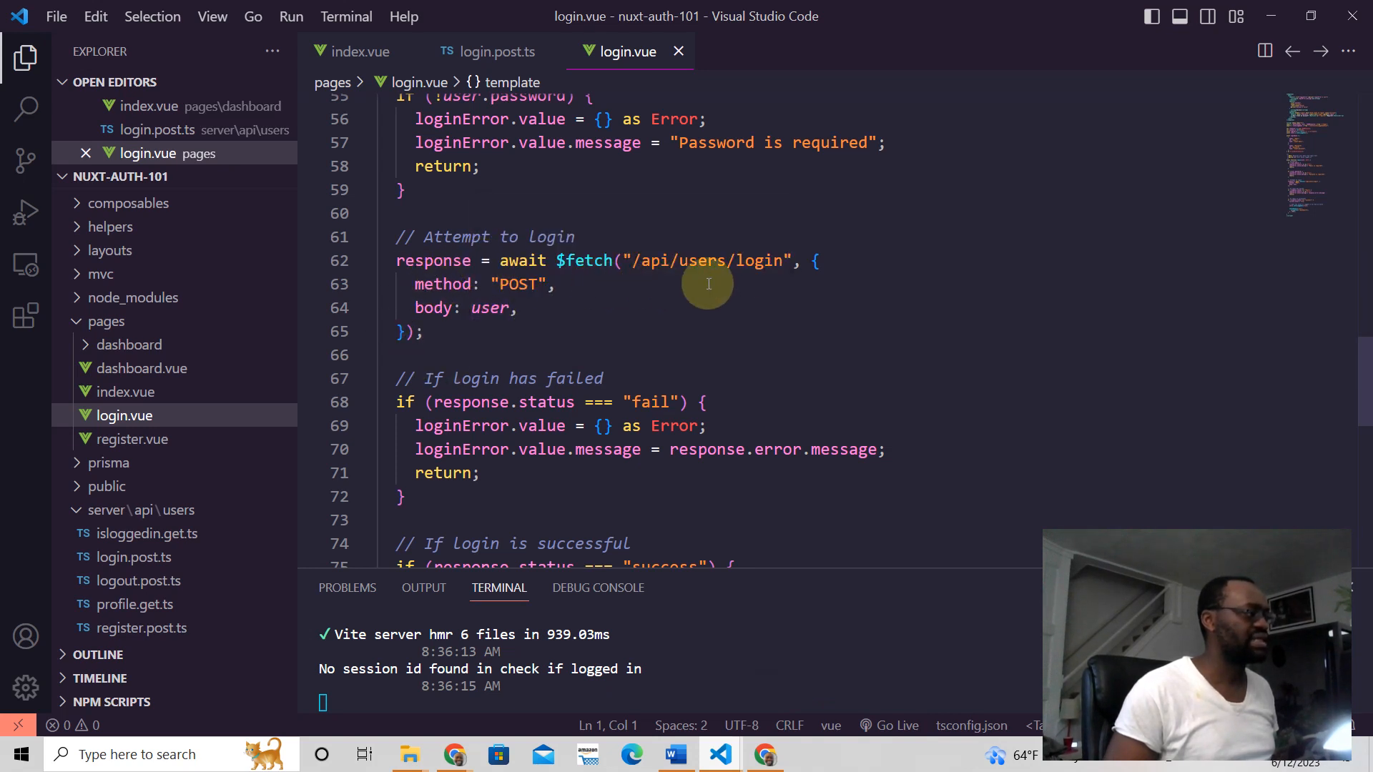
mouse_move(641, 266)
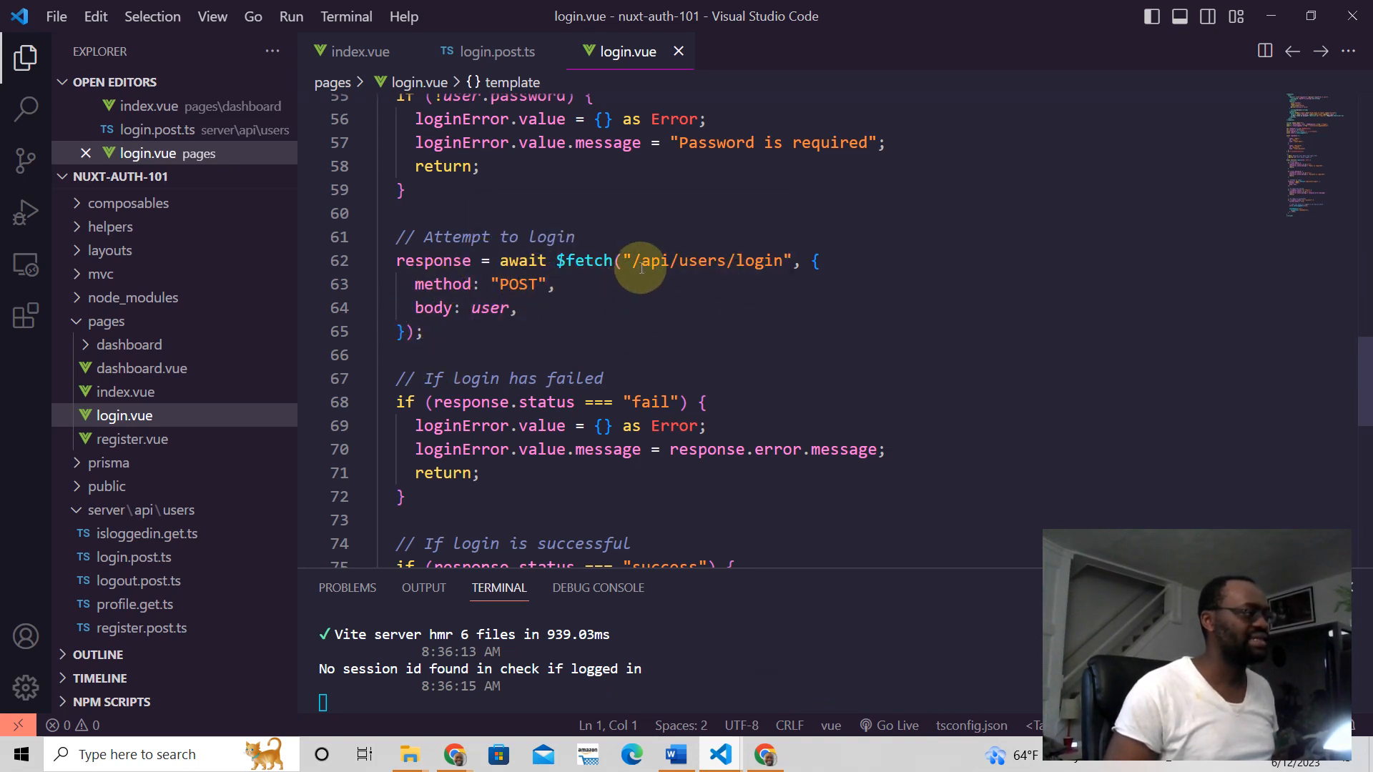
mouse_move(741, 277)
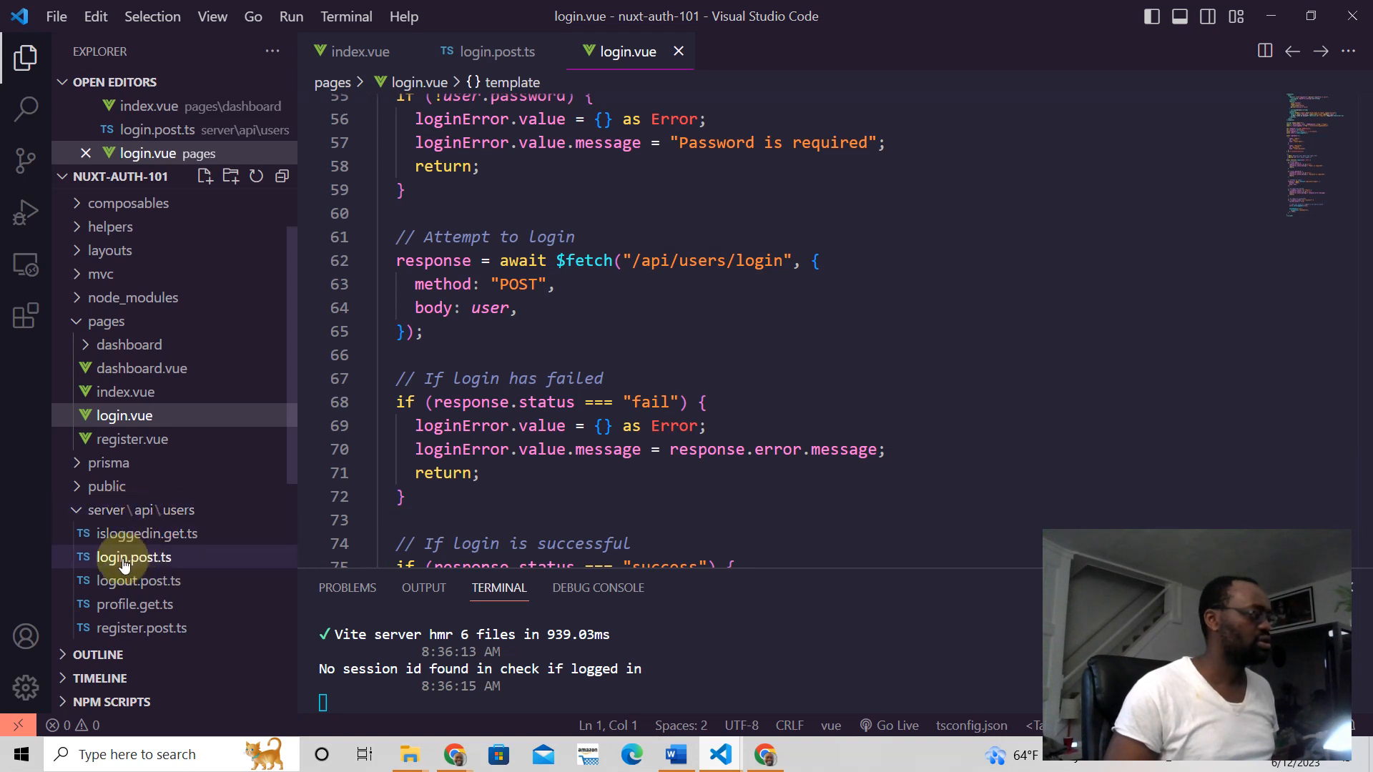
mouse_move(150, 564)
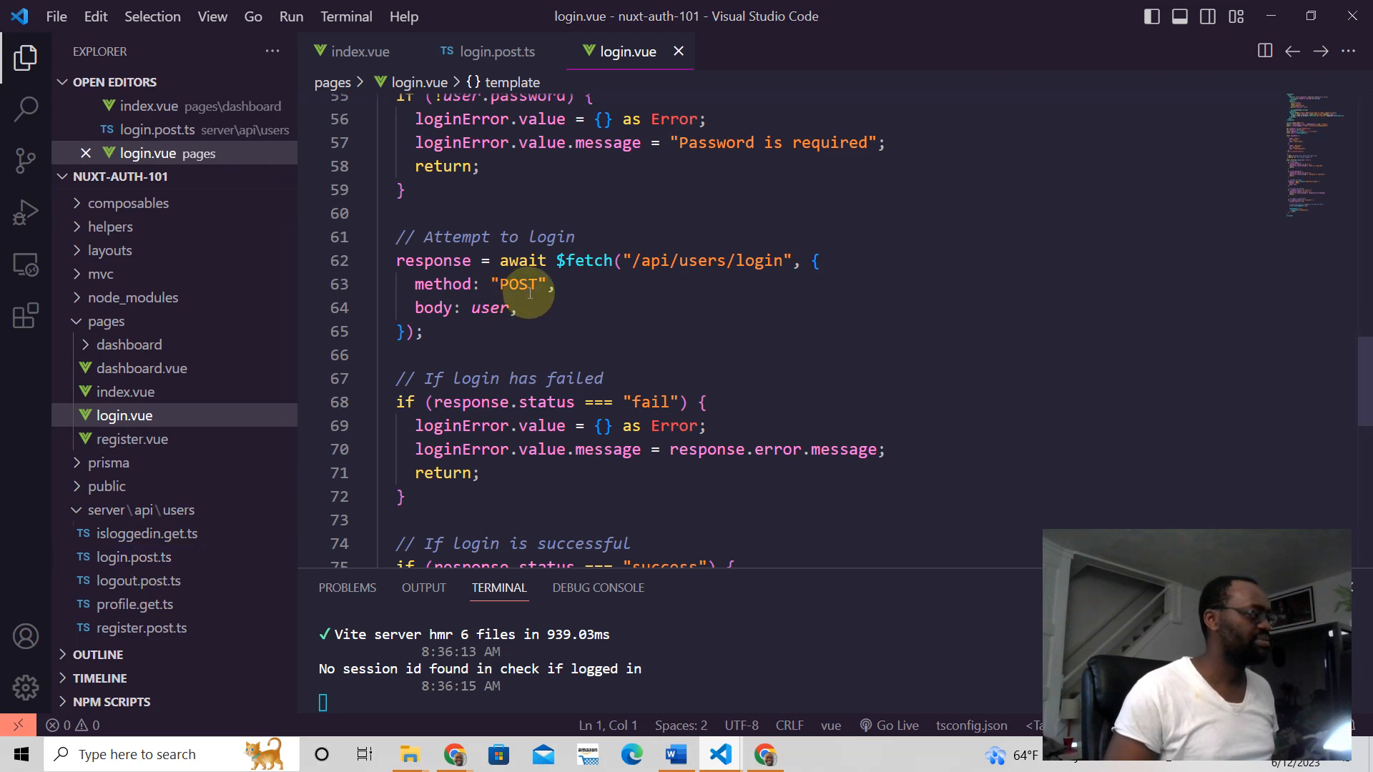
mouse_move(146, 556)
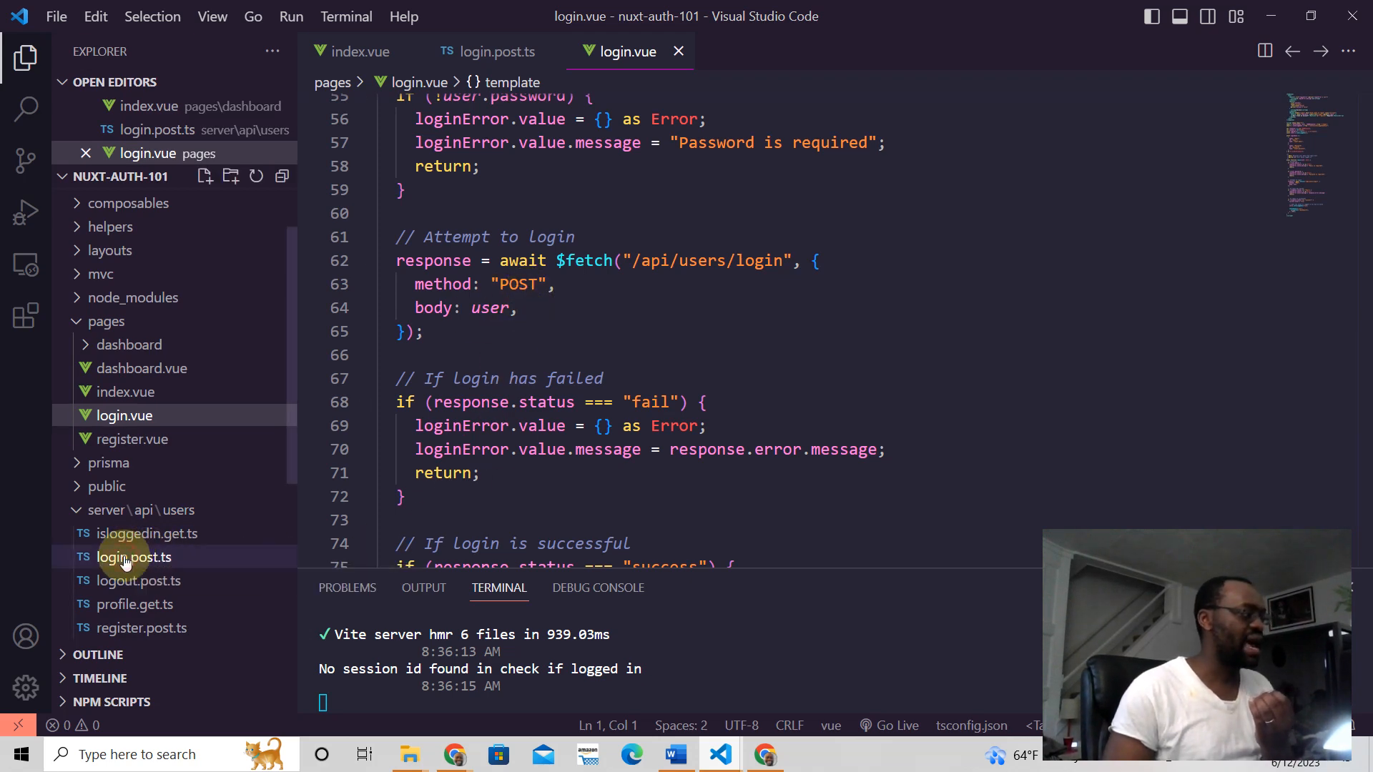
- Review the 401 'Invalid login' createError block in login.post.ts, then return to Chrome's login page
left_click(133, 557)
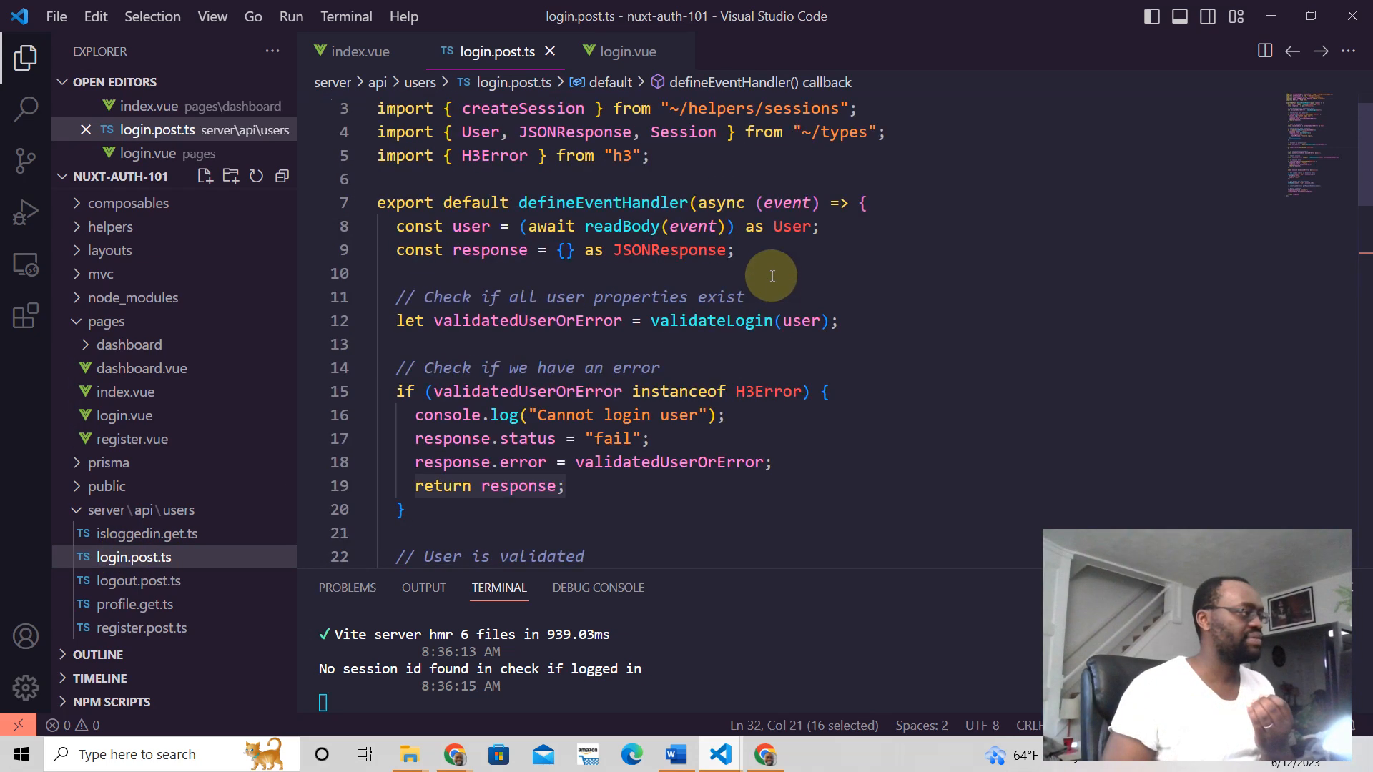
scroll("down", 3)
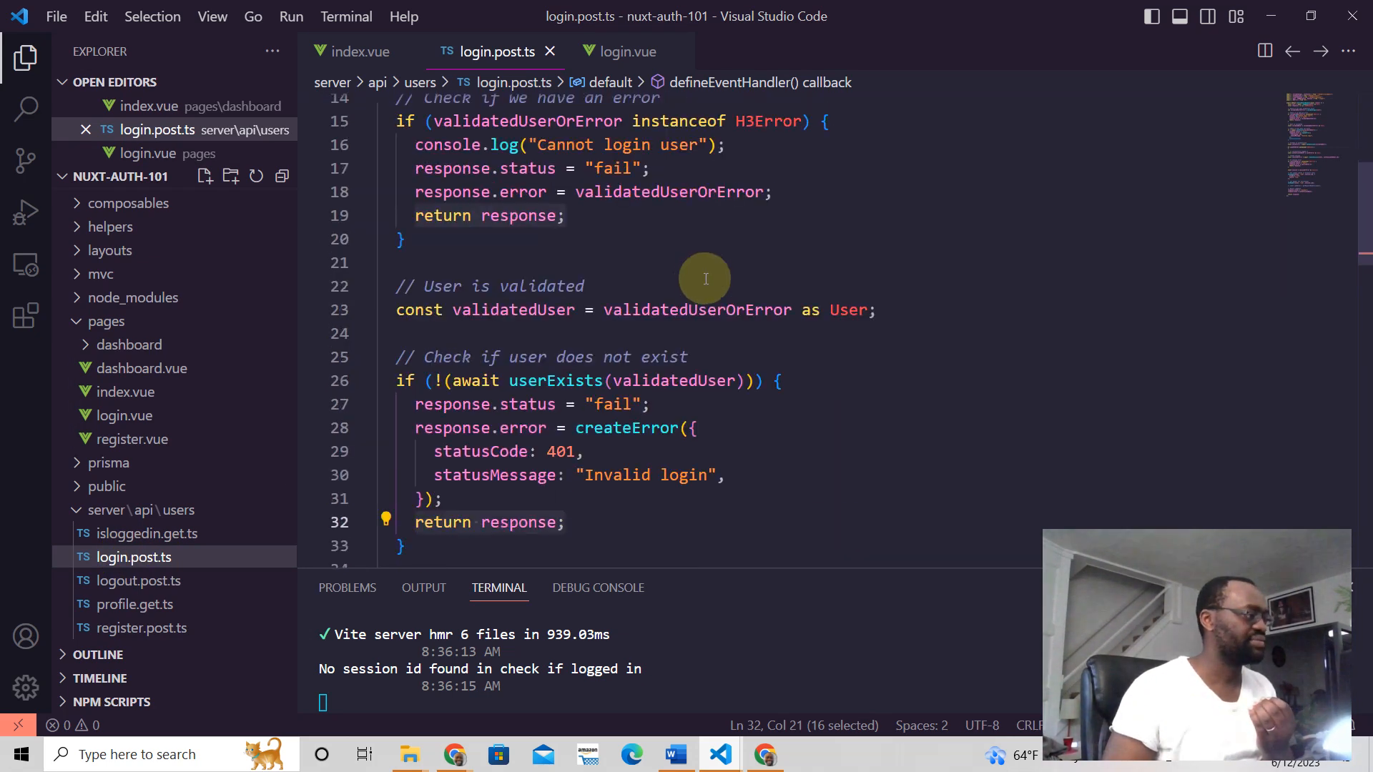
scroll("down", 3)
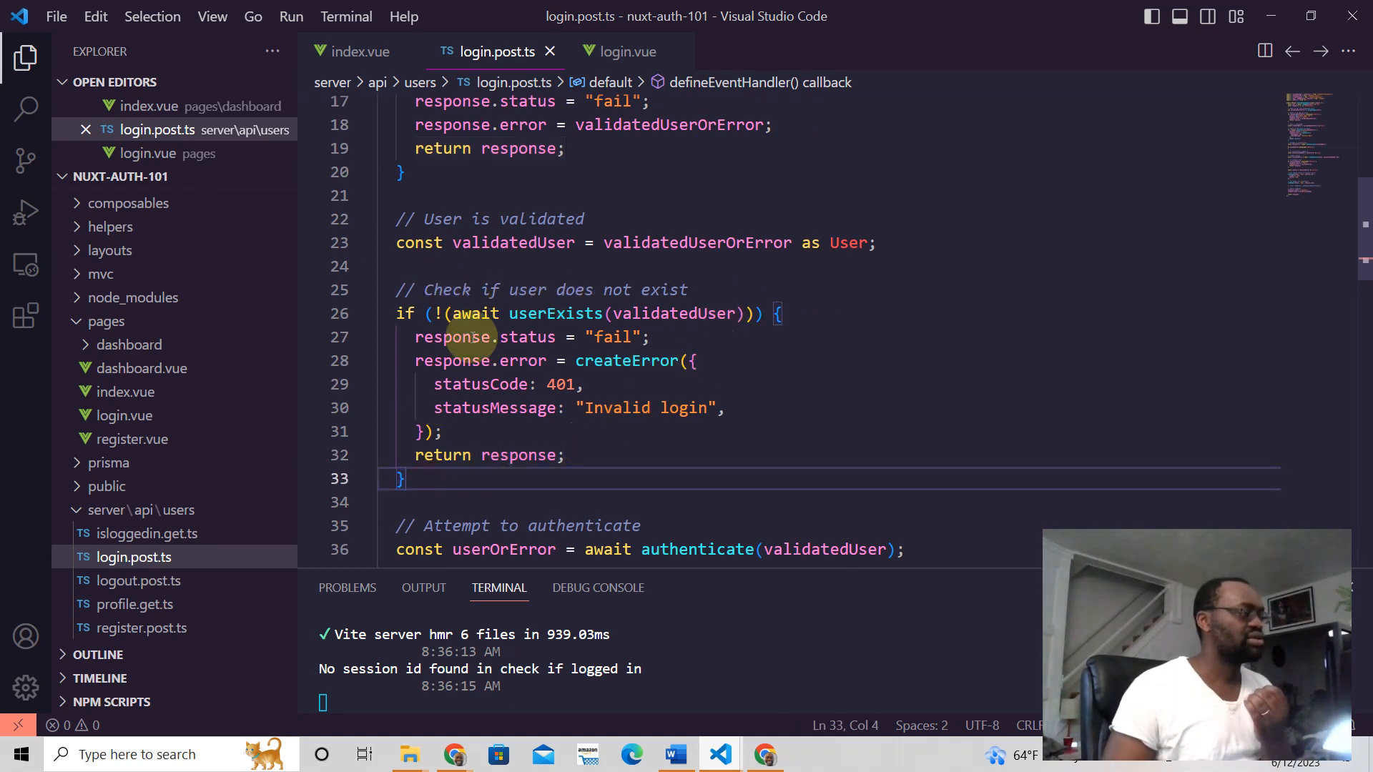
mouse_move(554, 314)
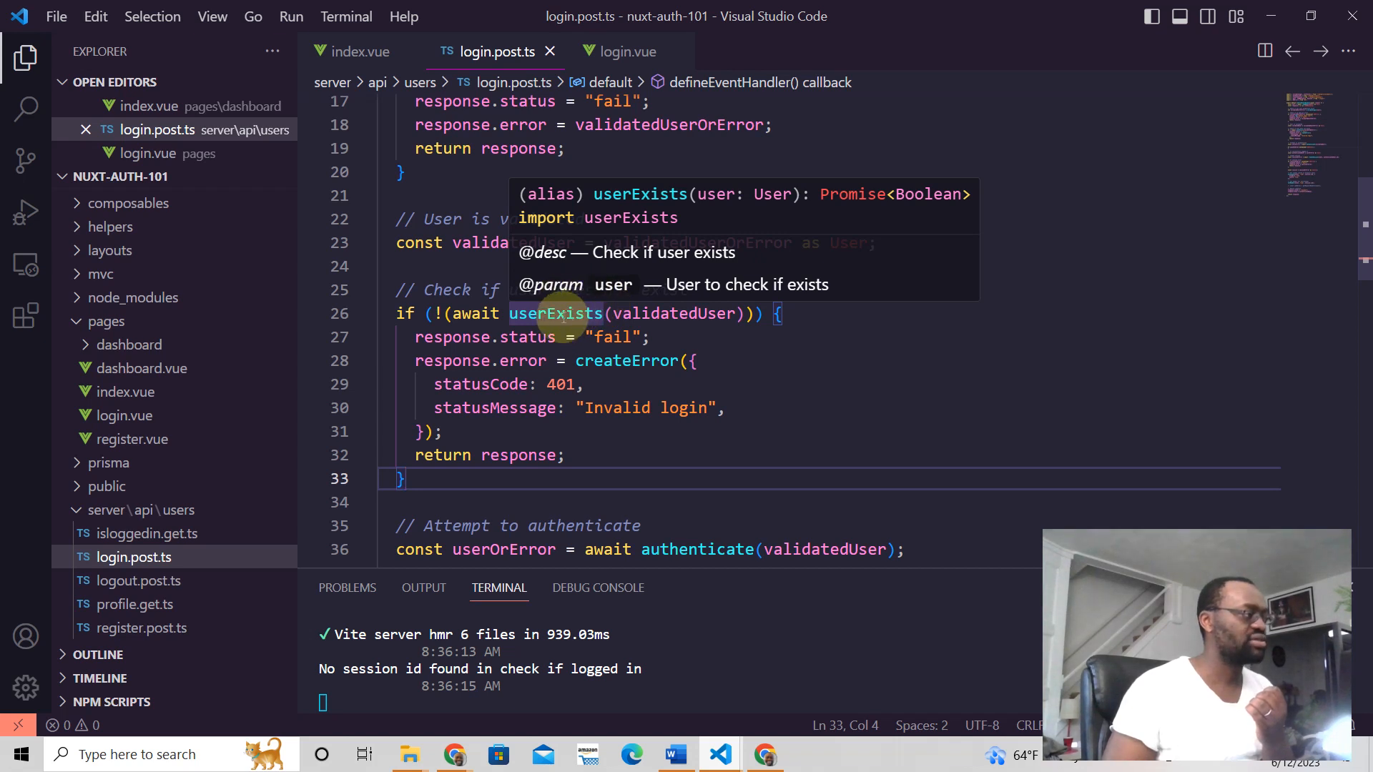
mouse_move(577, 361)
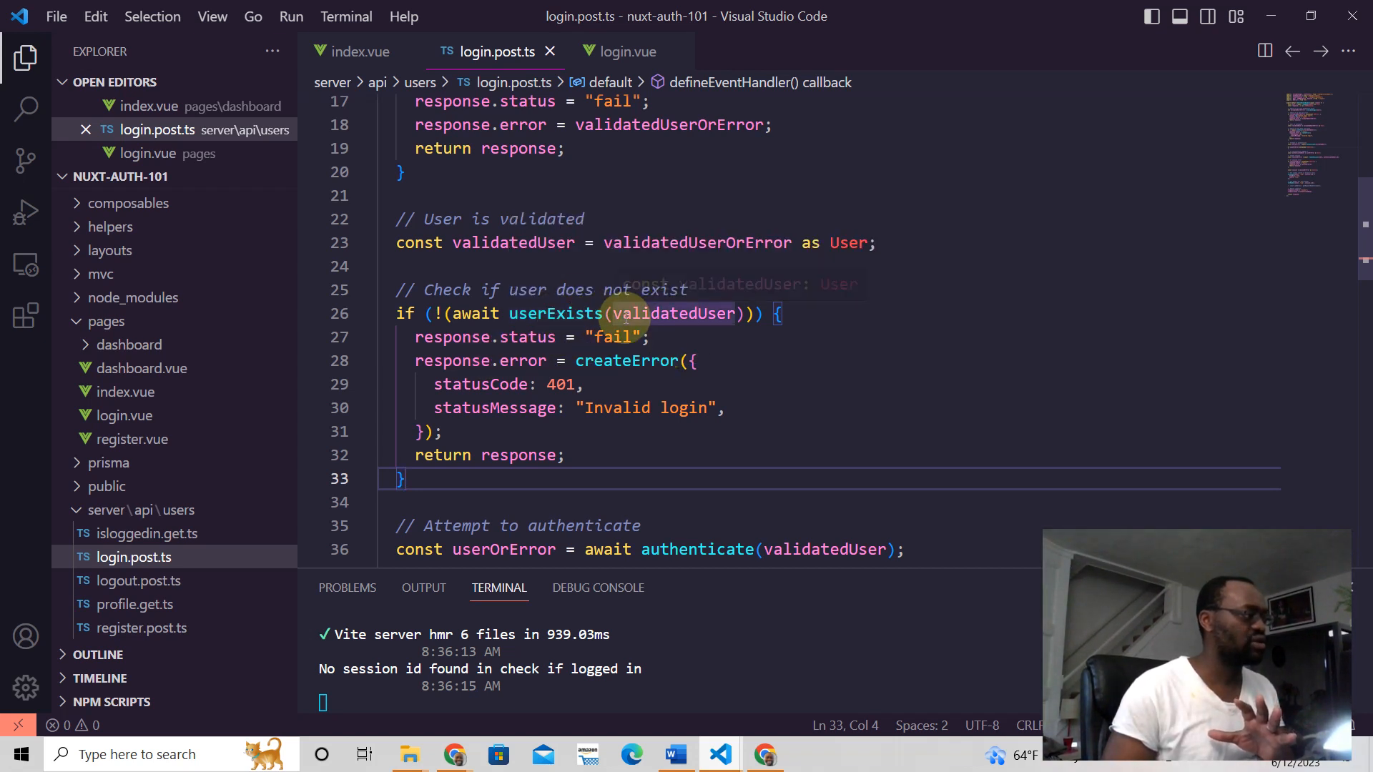
scroll("down", 3)
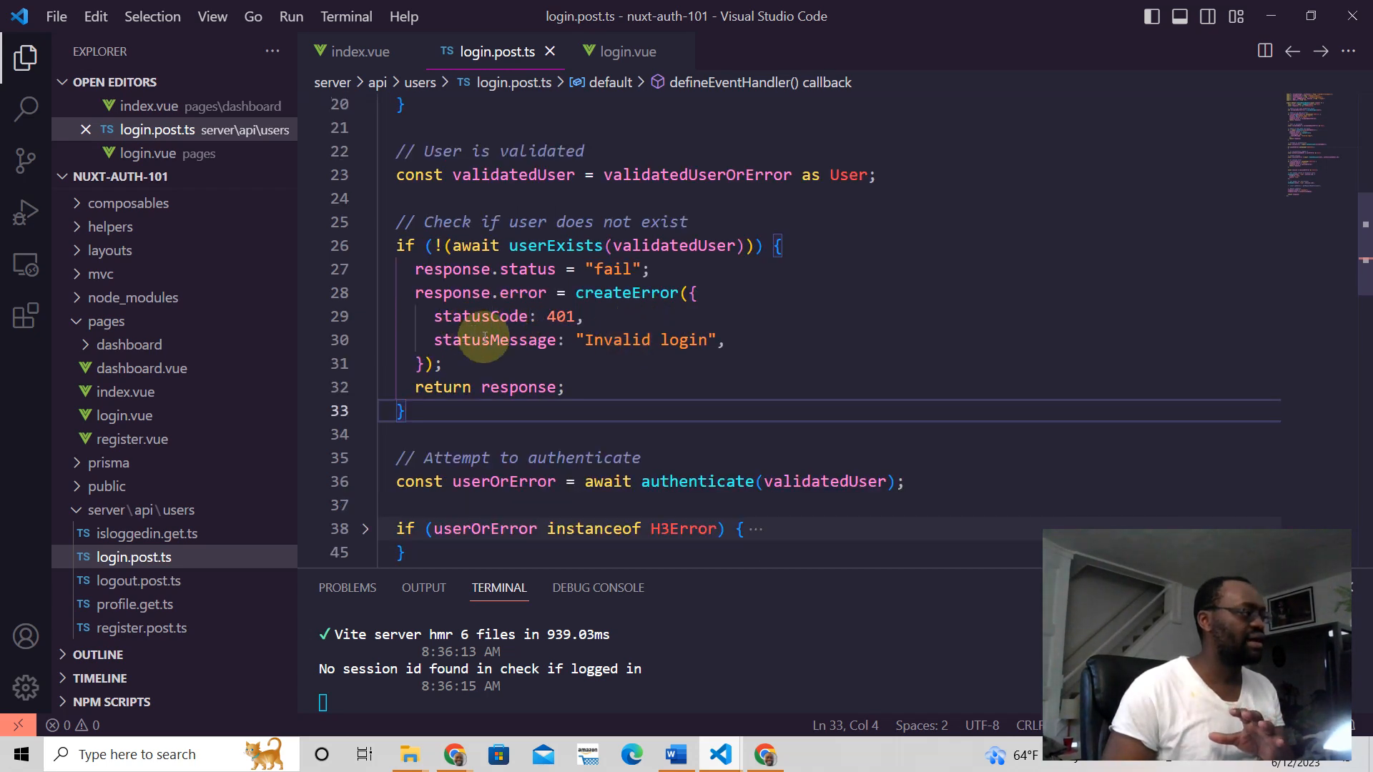
mouse_move(626, 293)
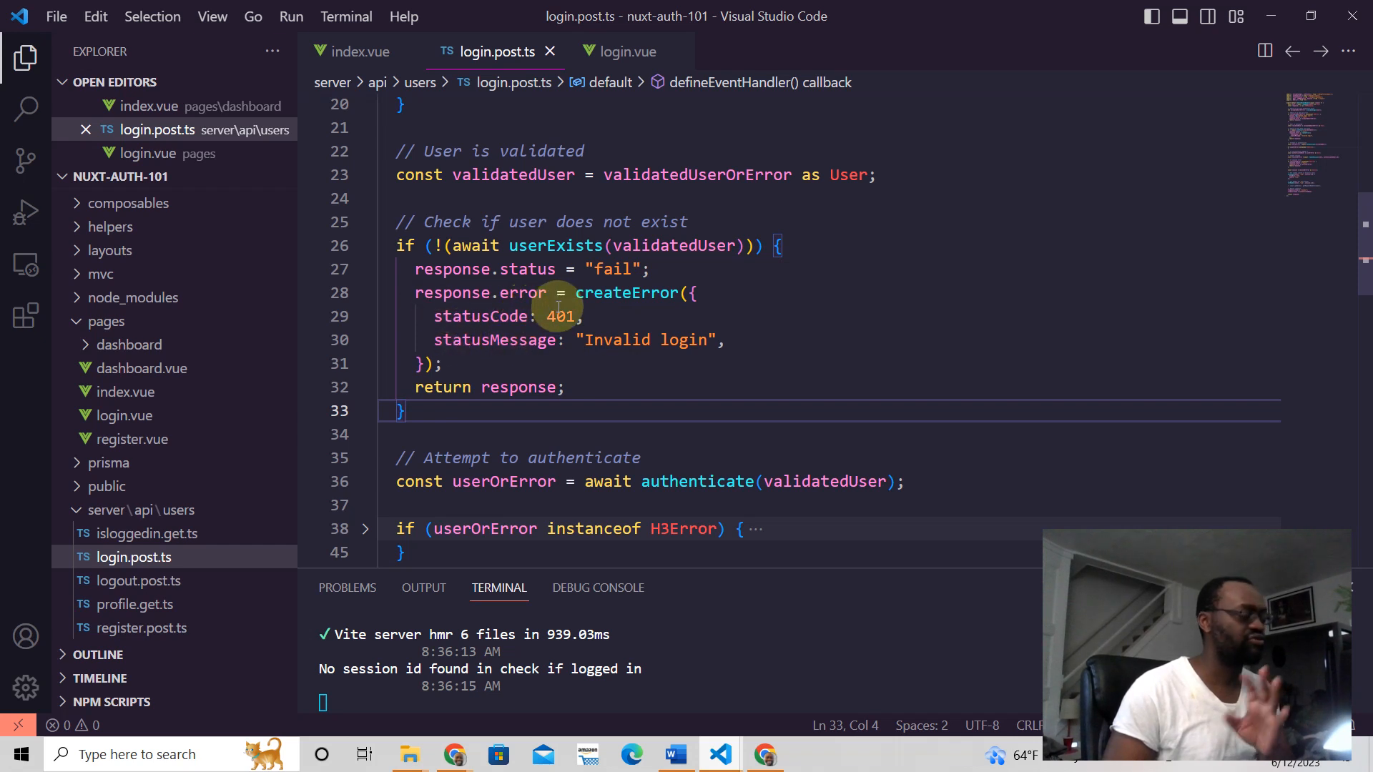
mouse_move(513, 331)
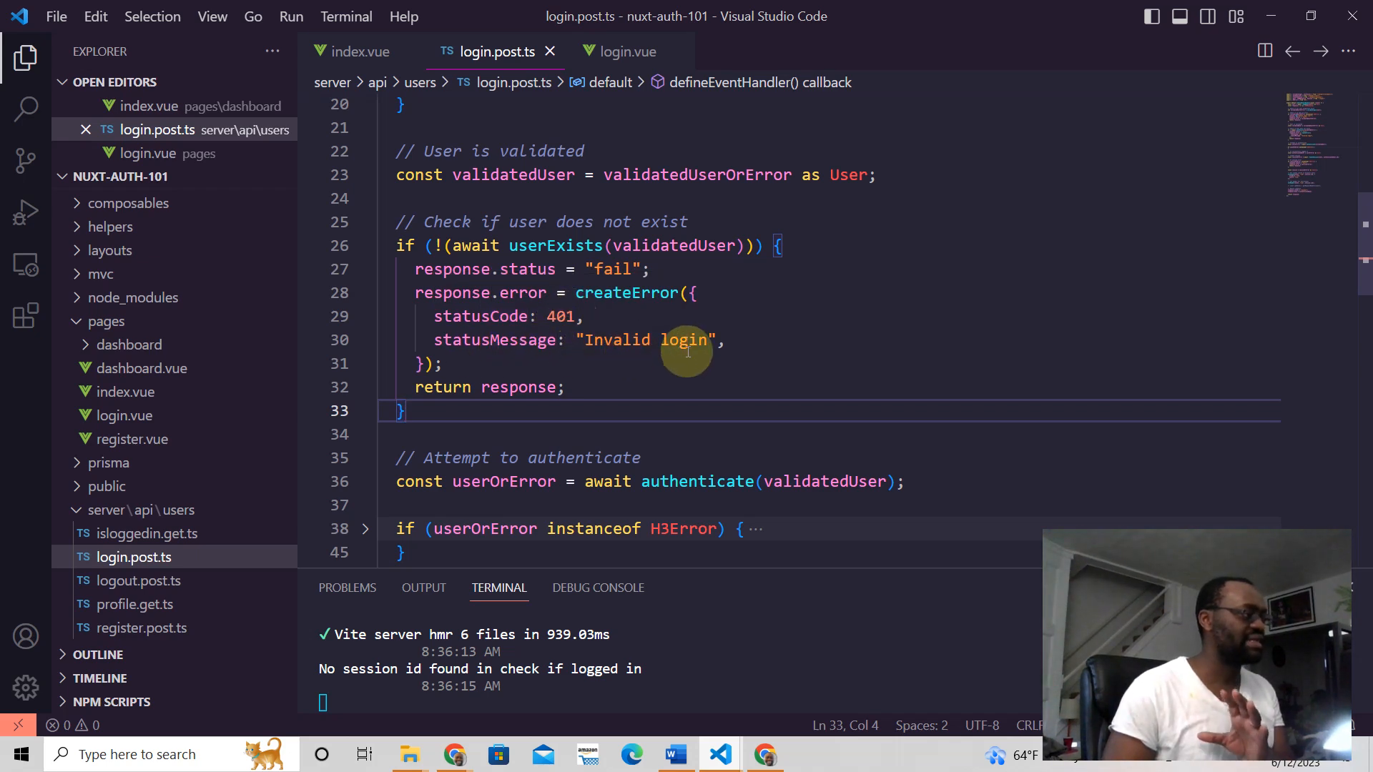
key("Alt+Tab")
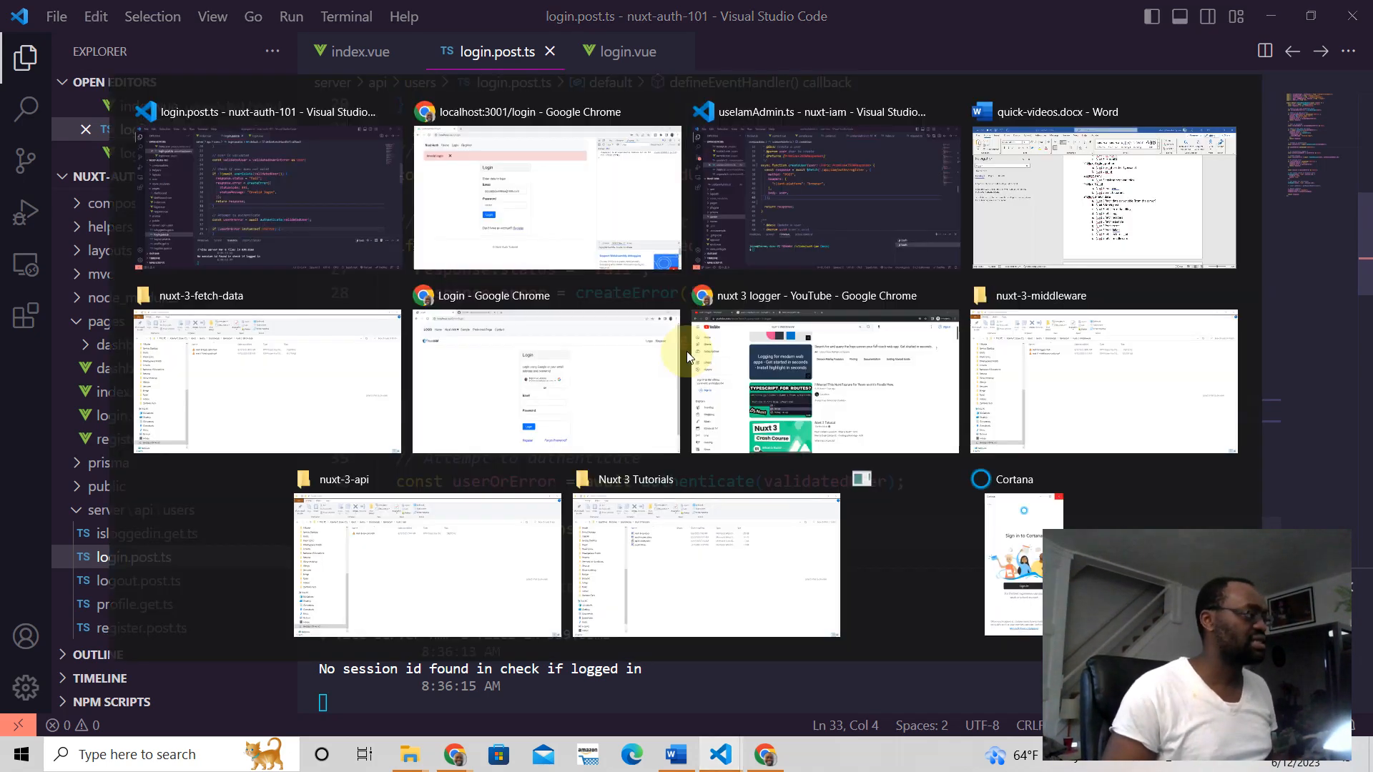
left_click(545, 199)
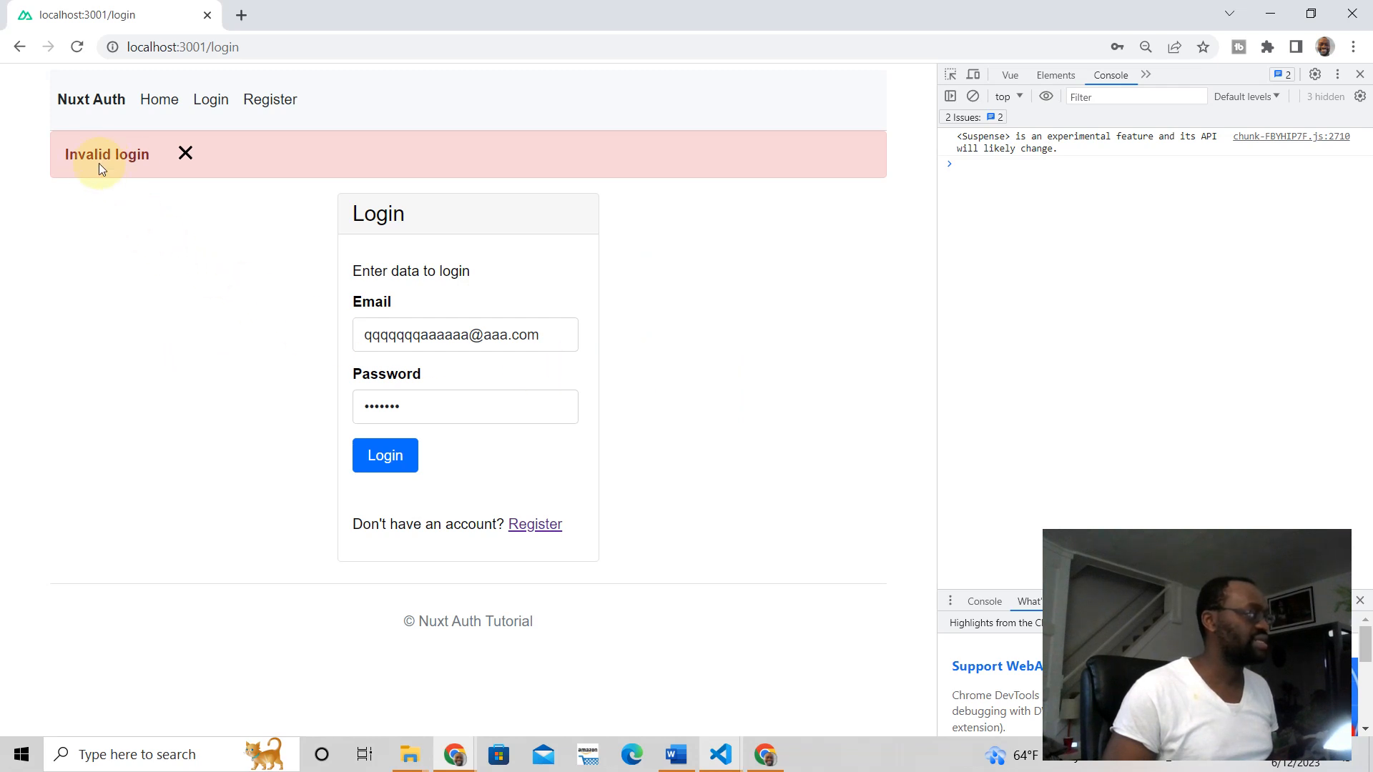
- Return to login.post.ts in VS Code and review its imports and validation check
left_click(720, 754)
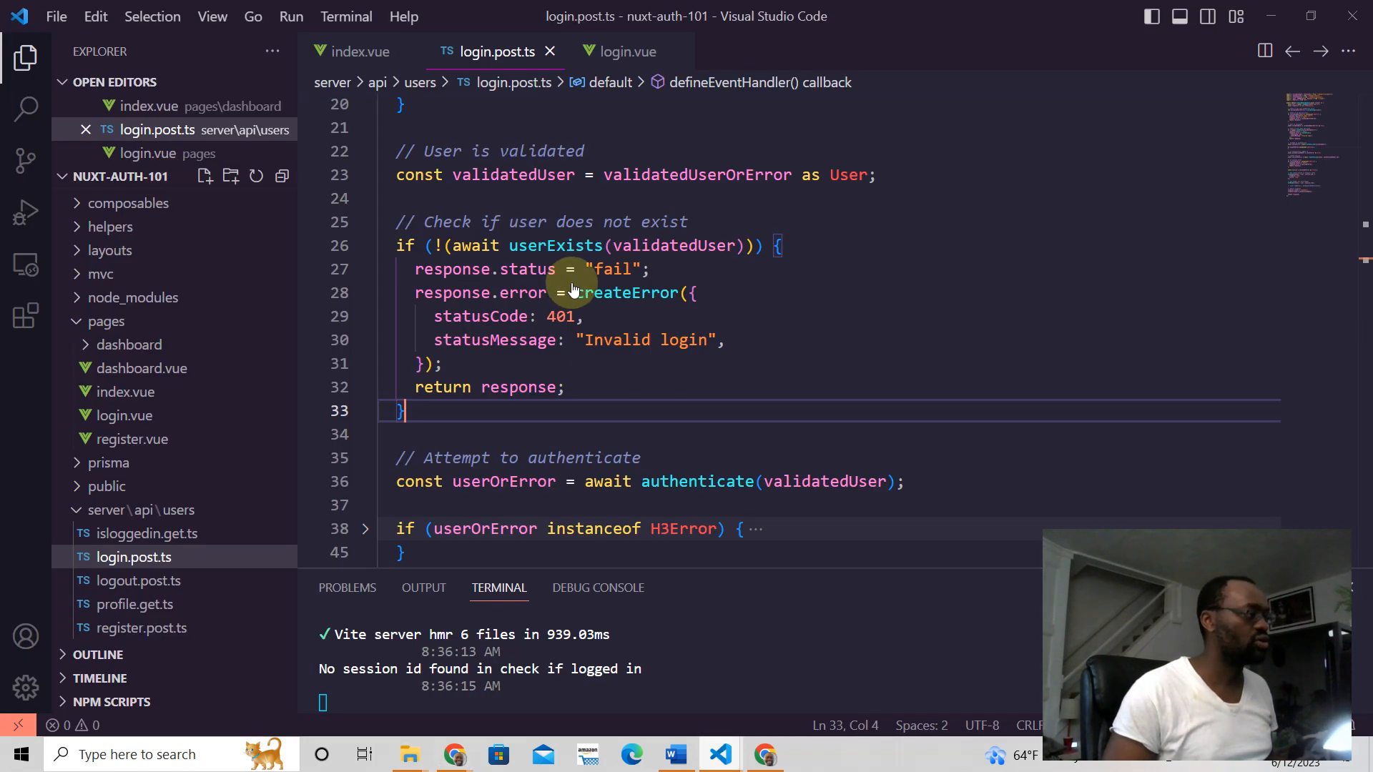
mouse_move(623, 323)
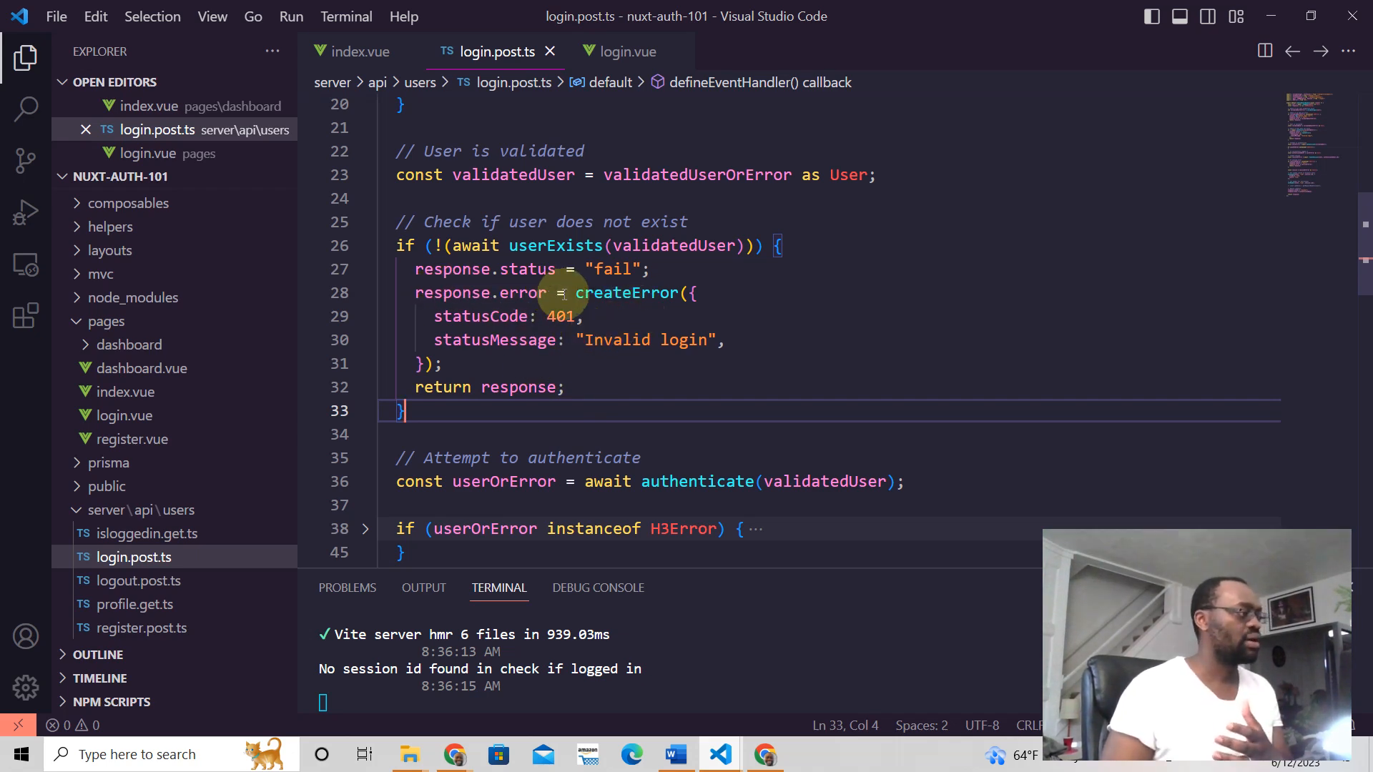
scroll("down", 3)
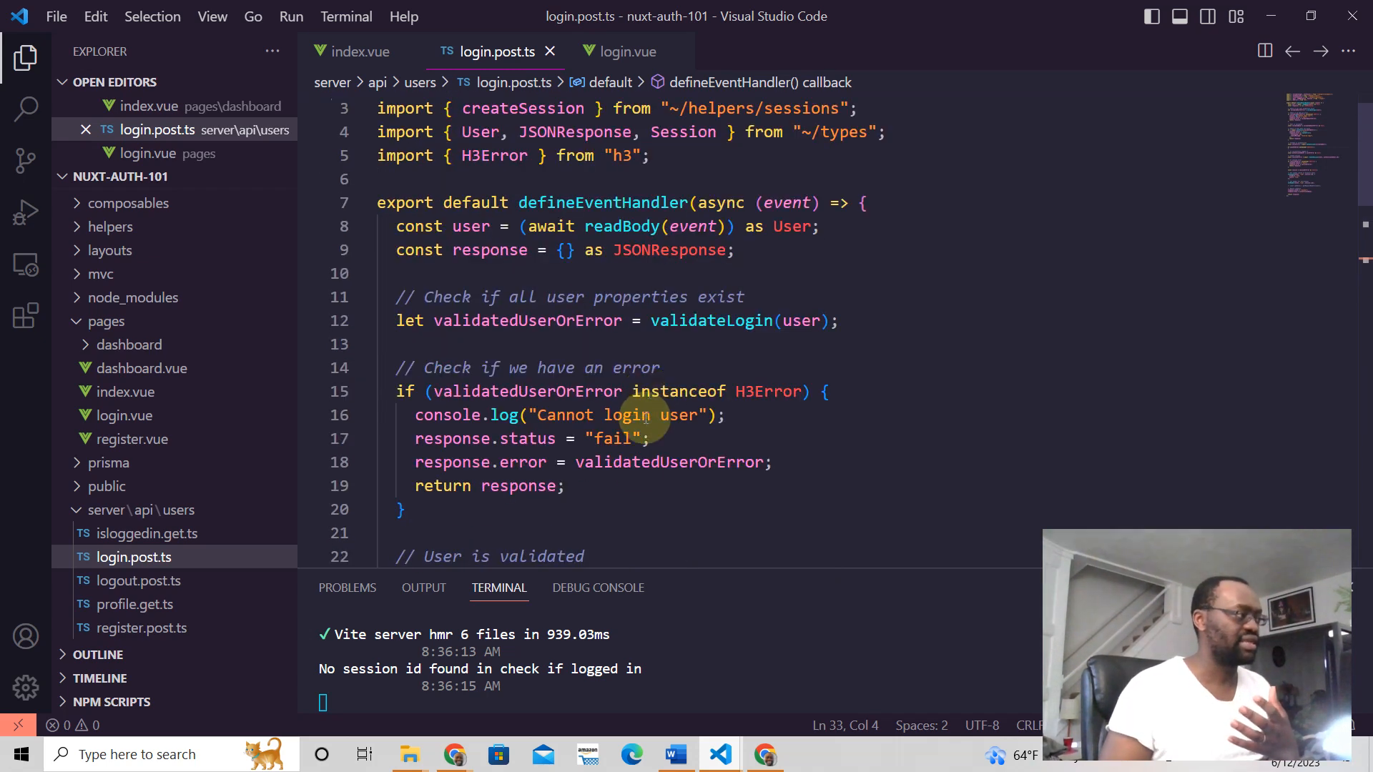
scroll("down", 3)
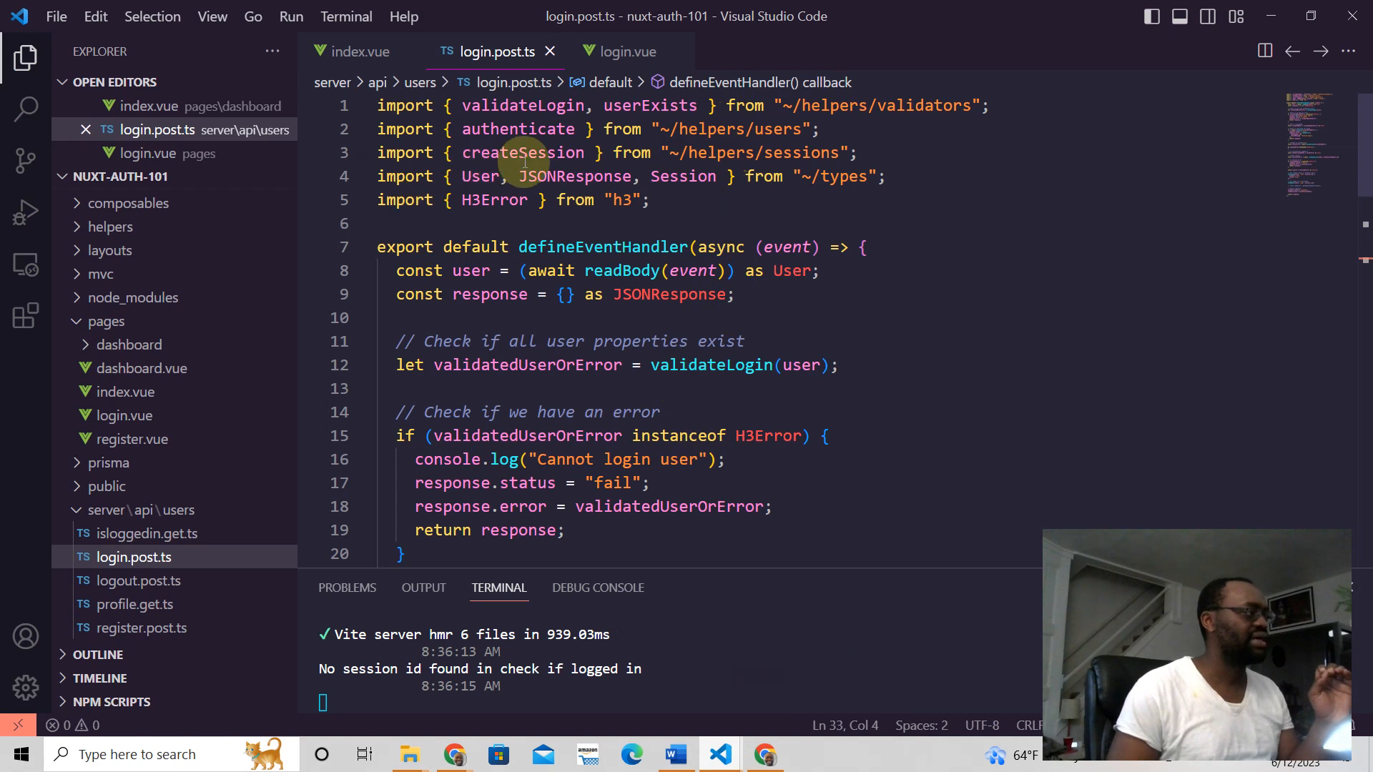
mouse_move(538, 247)
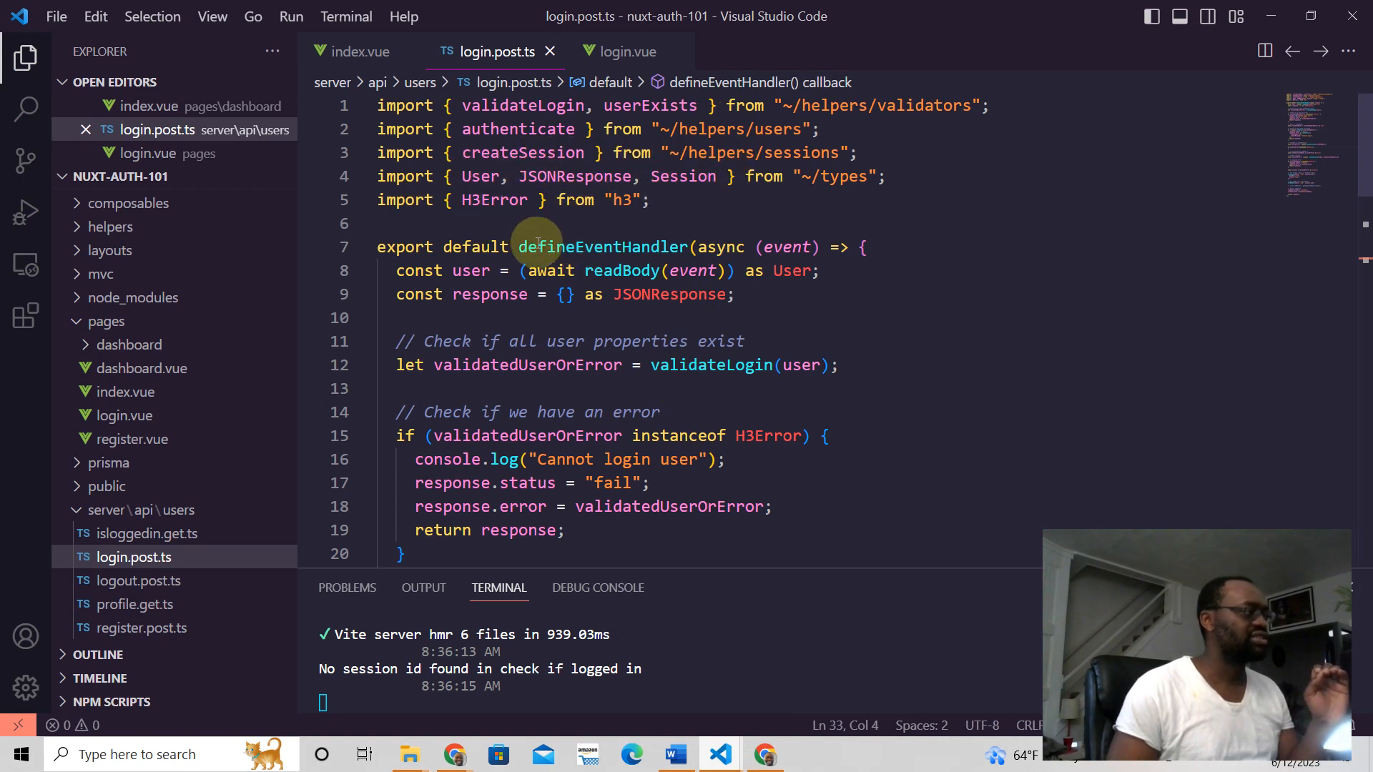
mouse_move(592, 257)
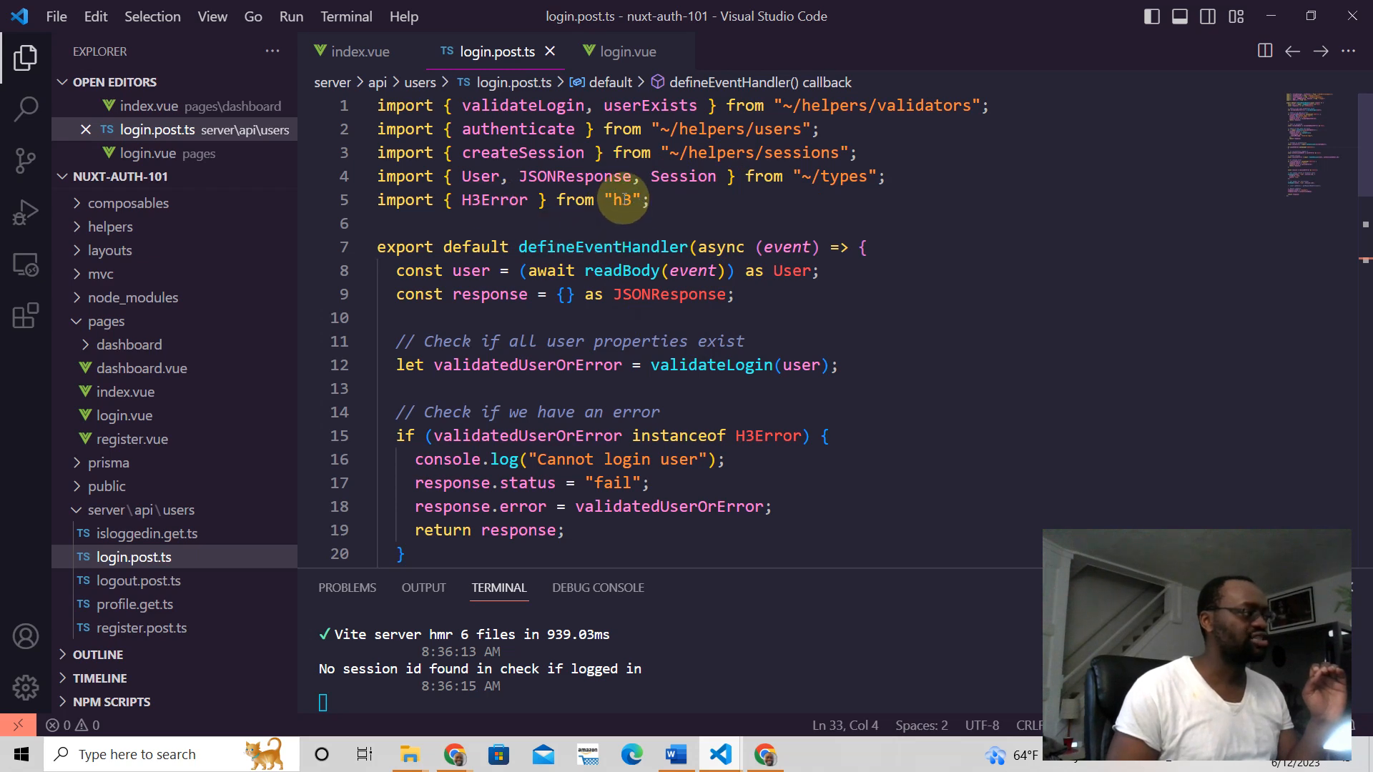
mouse_move(494, 200)
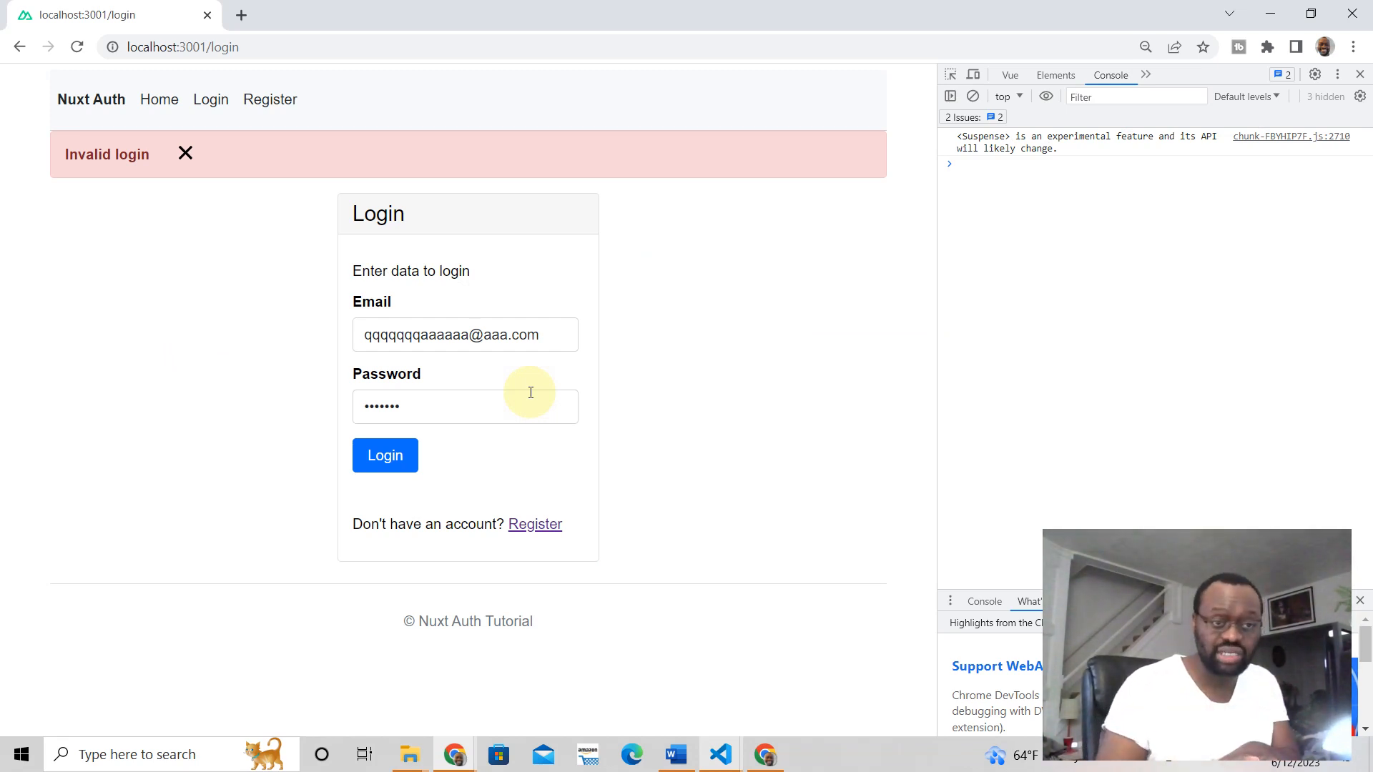
mouse_move(187, 153)
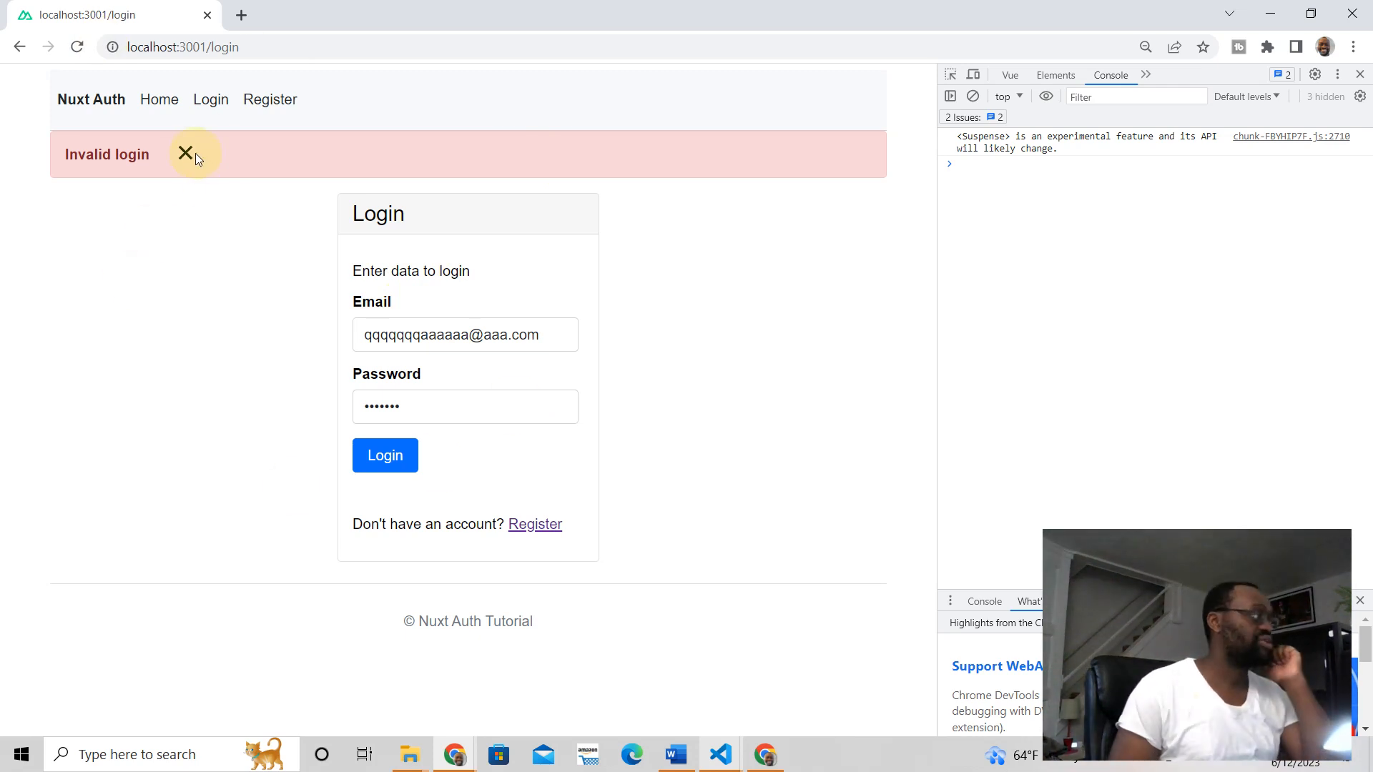
- Dismiss the Invalid login alert and enter the 'rachel' account credentials
left_click(184, 153)
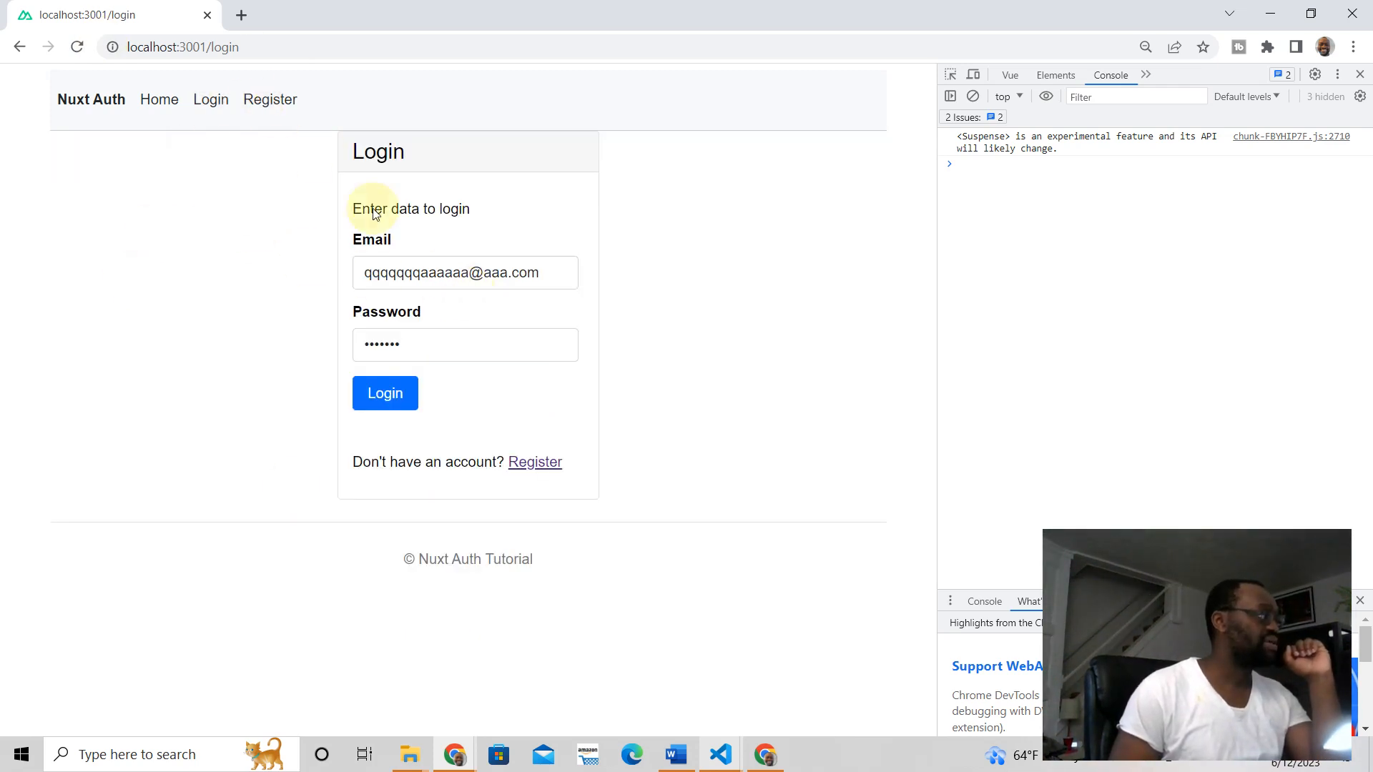
left_click(465, 273)
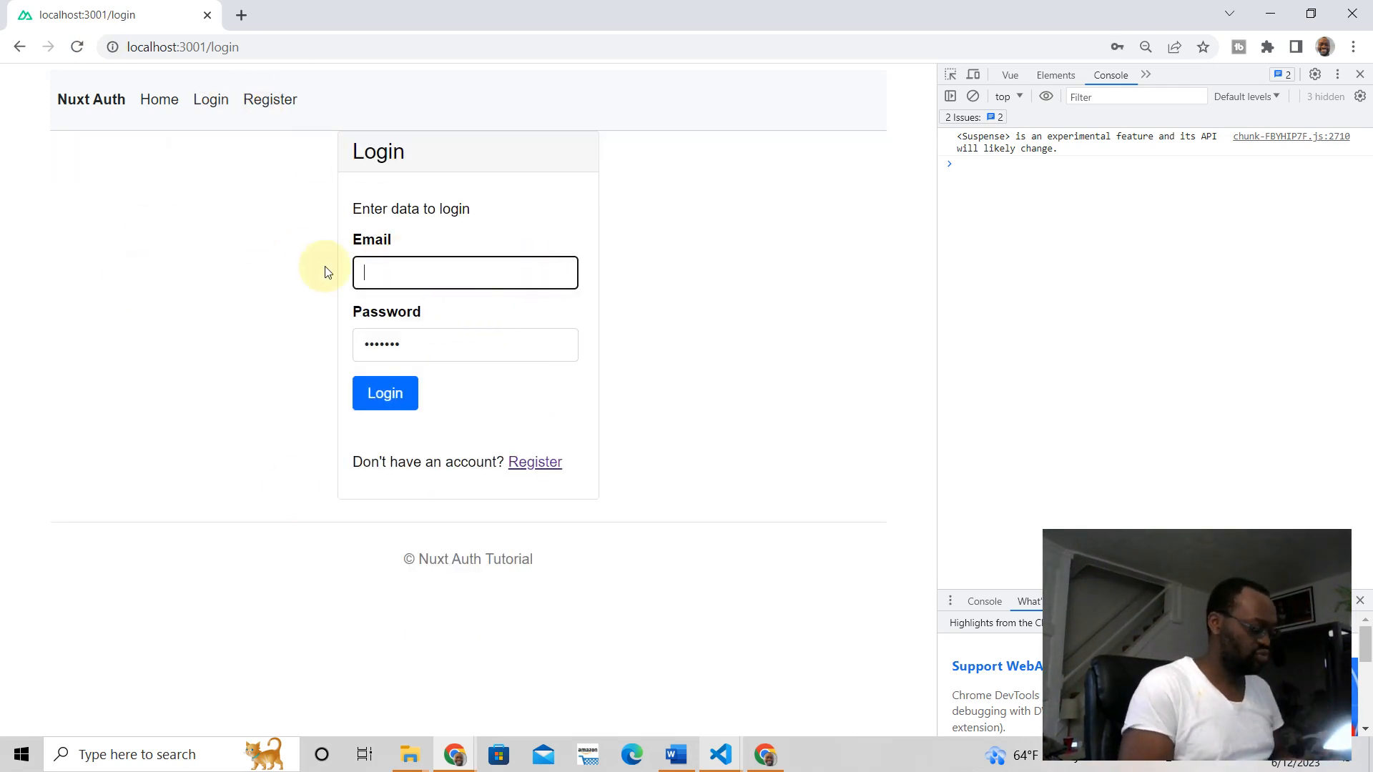
type("rachel@example.com")
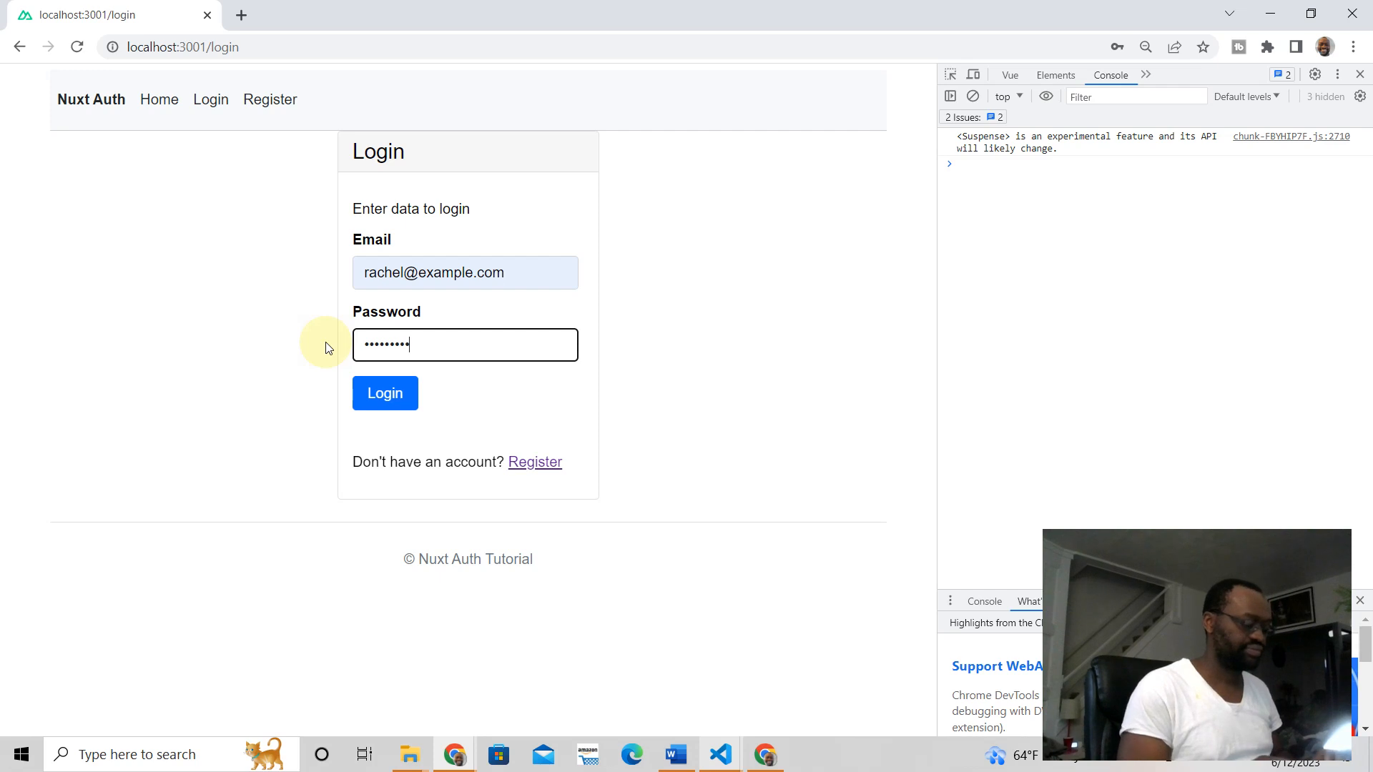
- Log in to the Rachel dashboard, view the settings page, then log out
left_click(385, 392)
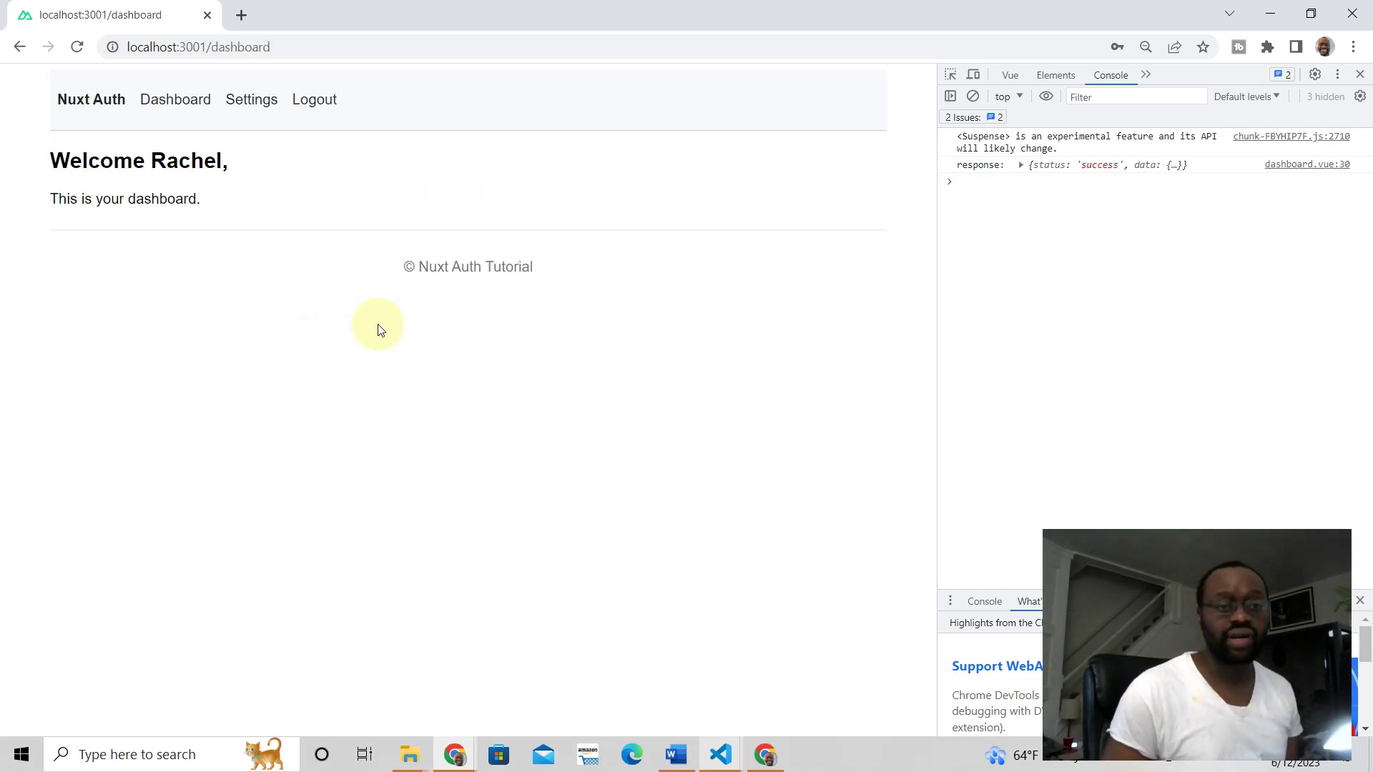
mouse_move(313, 102)
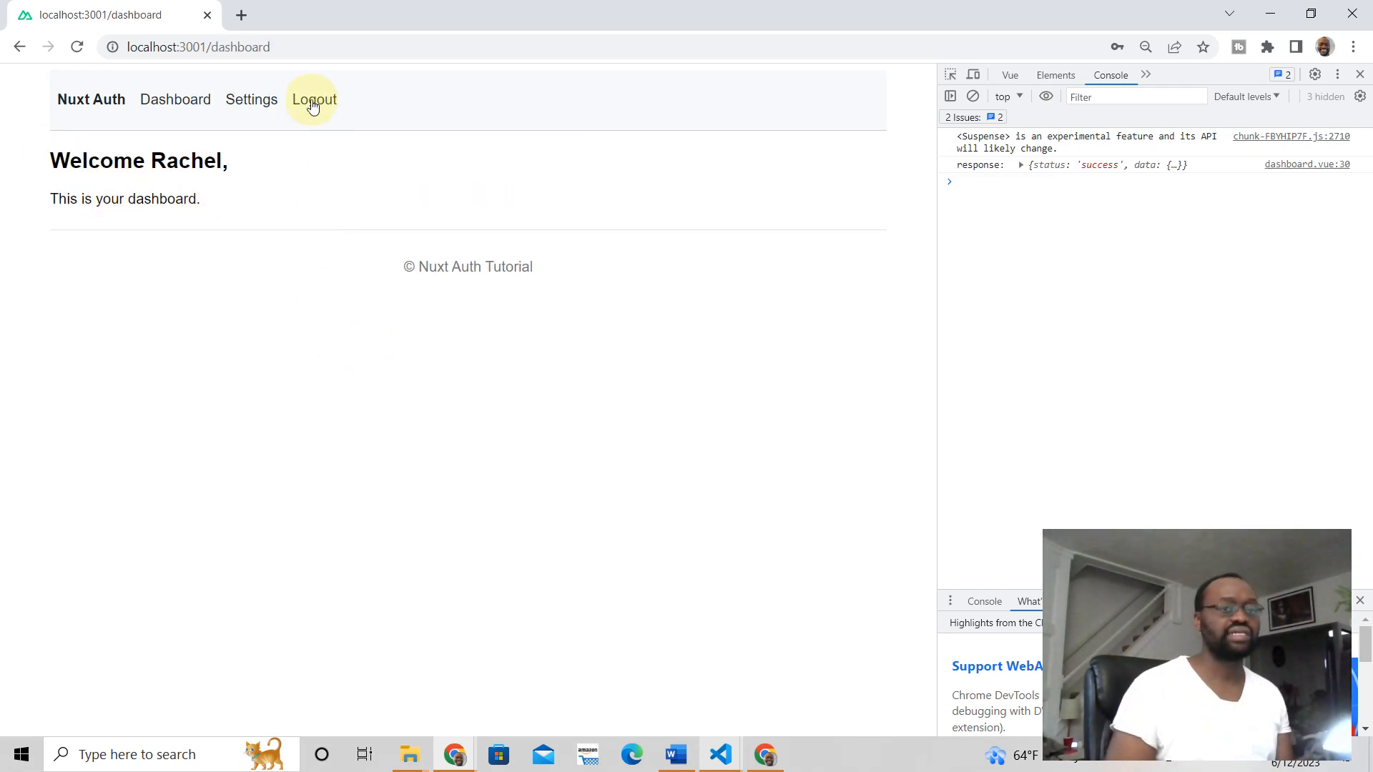
left_click(251, 99)
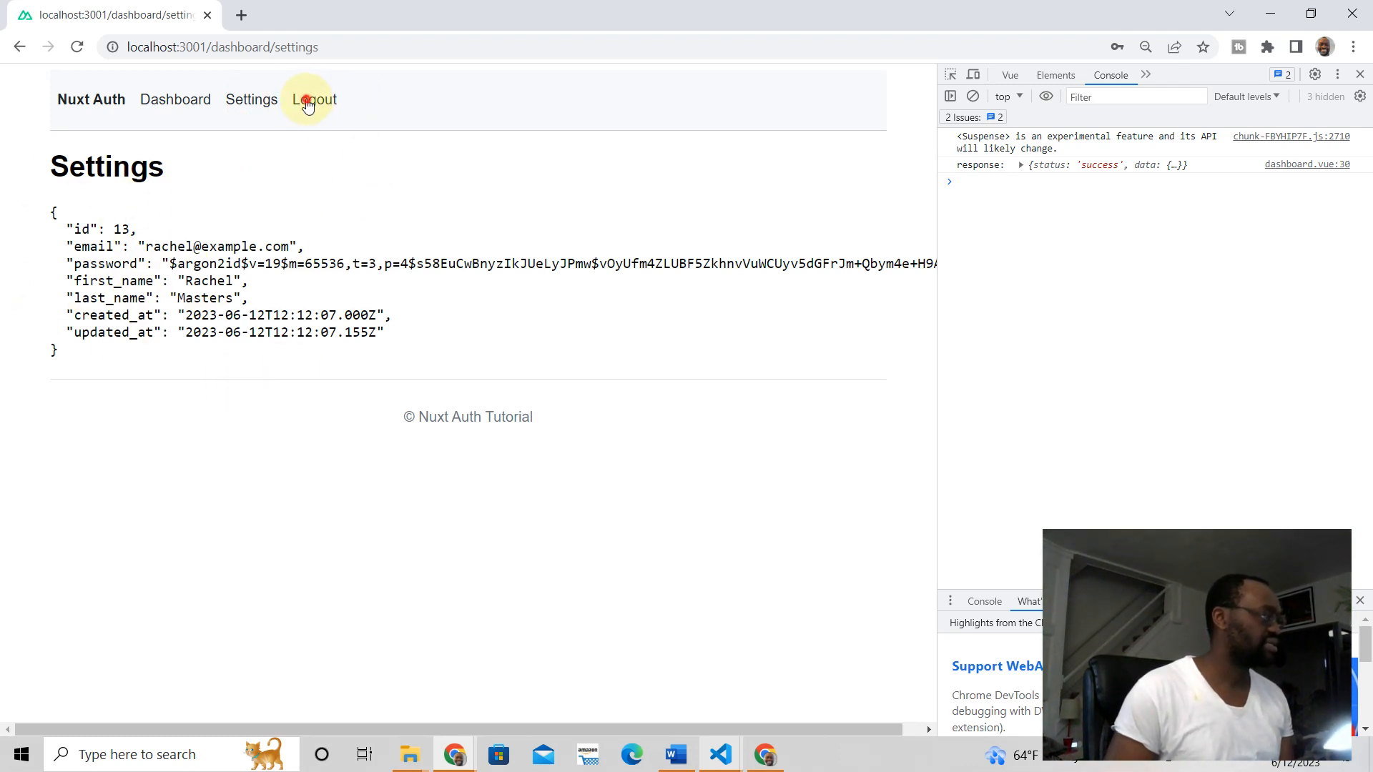
left_click(312, 99)
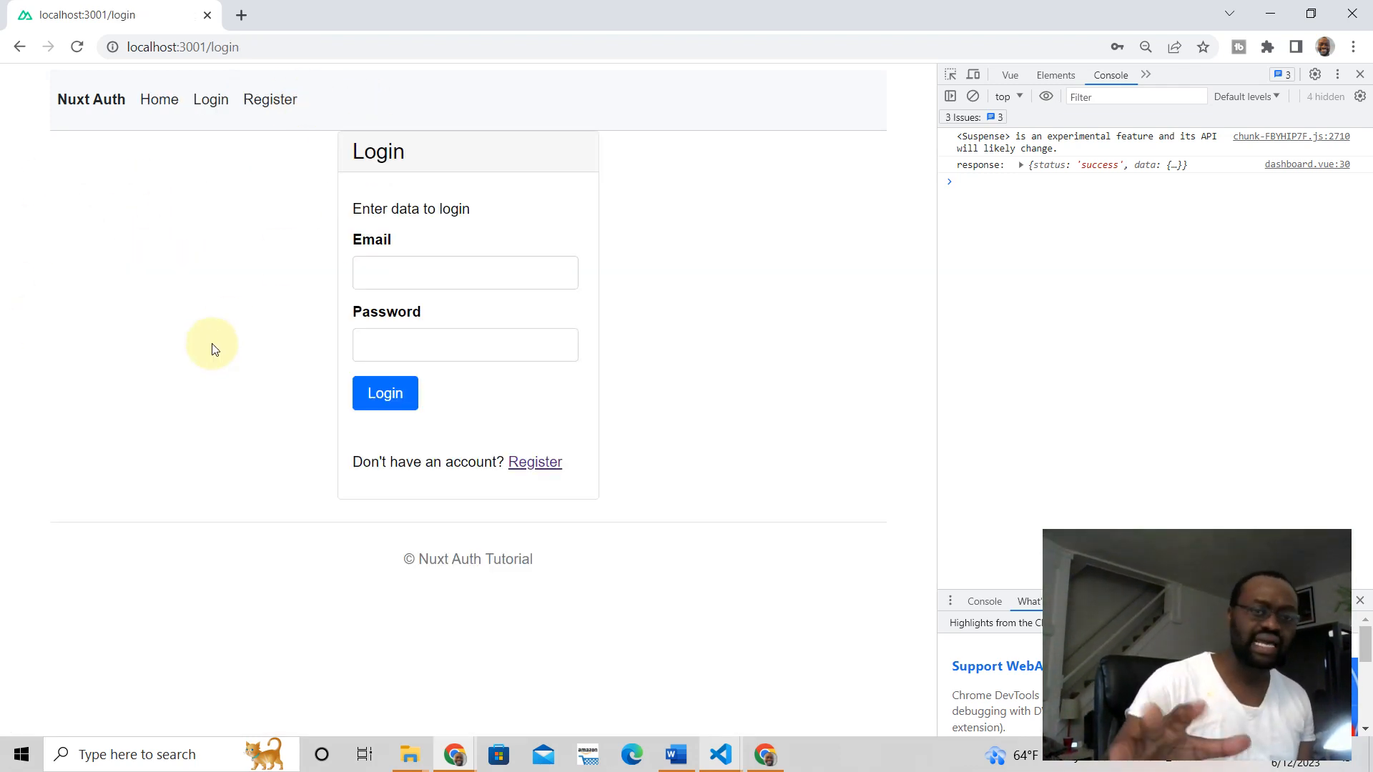